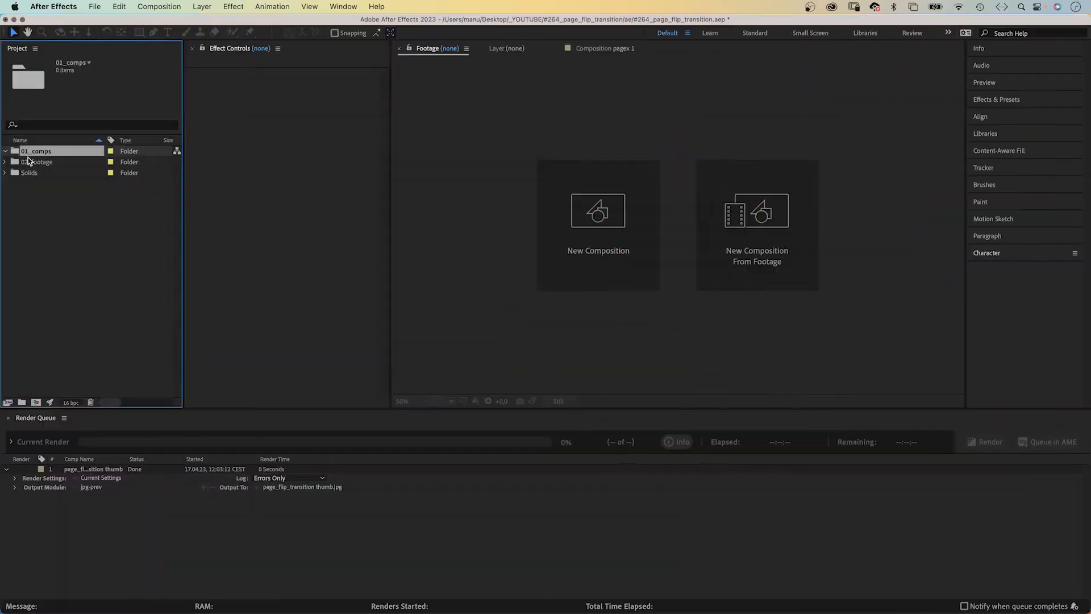
Step: Create the 'page 1' composition in 01_comps at 1920x1080, 24 fps, three seconds
click(597, 211)
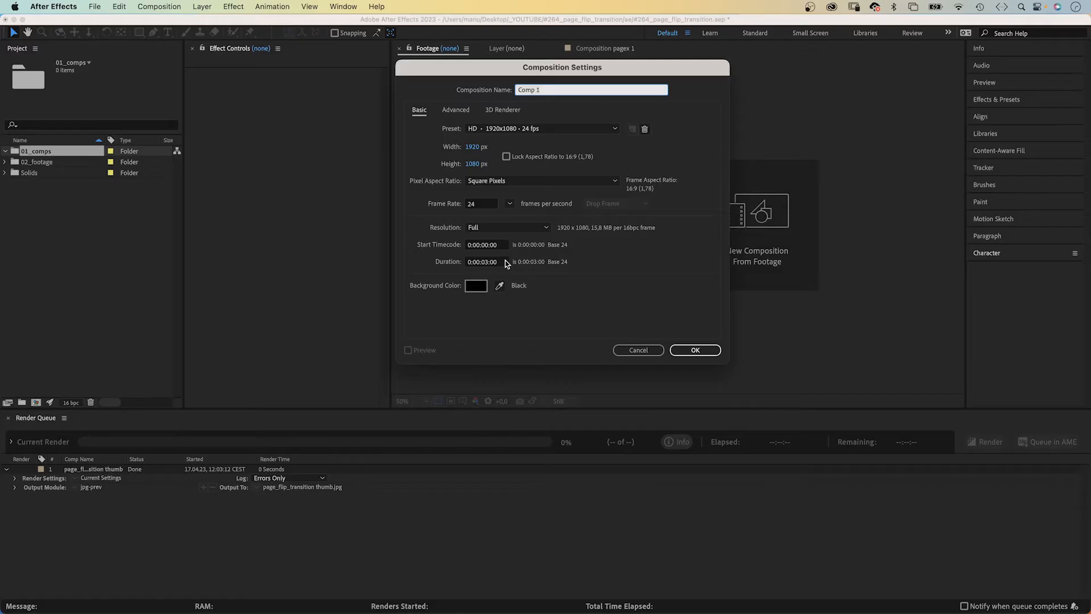
mouse_move(459, 89)
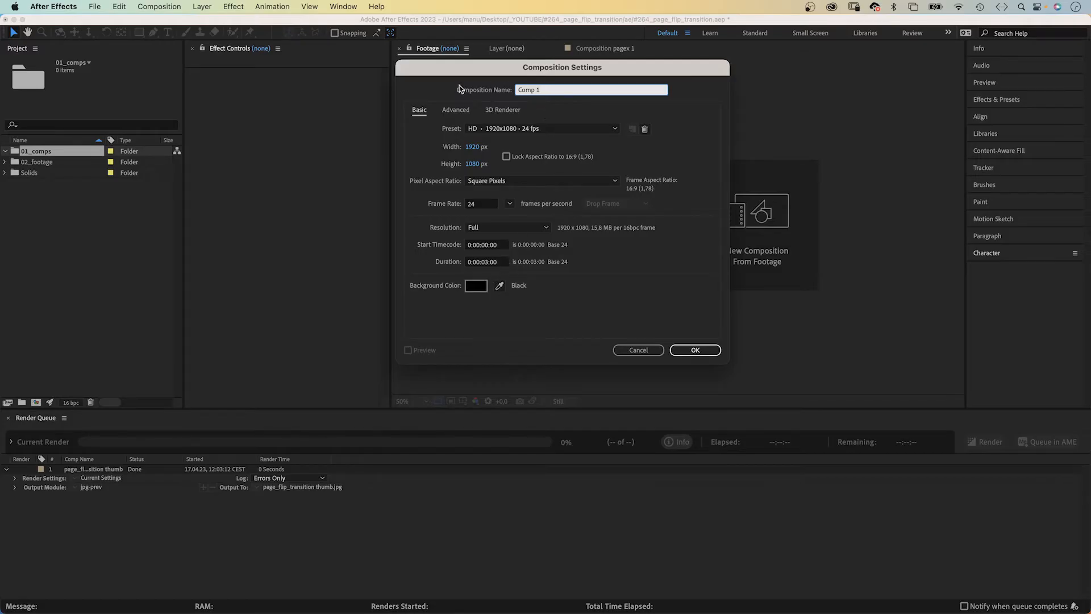
text(page 1)
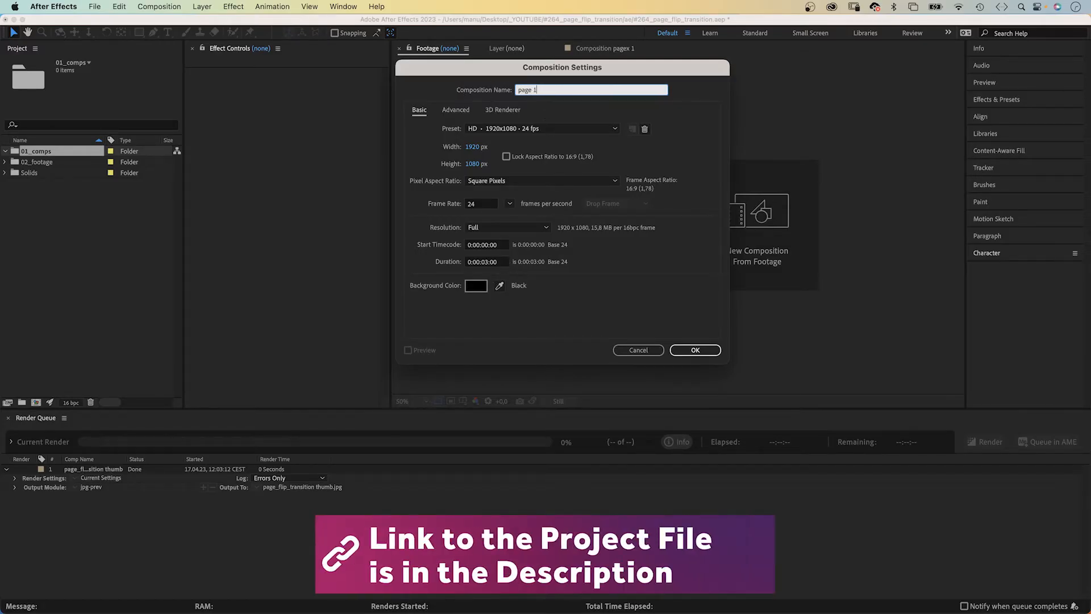
click(694, 350)
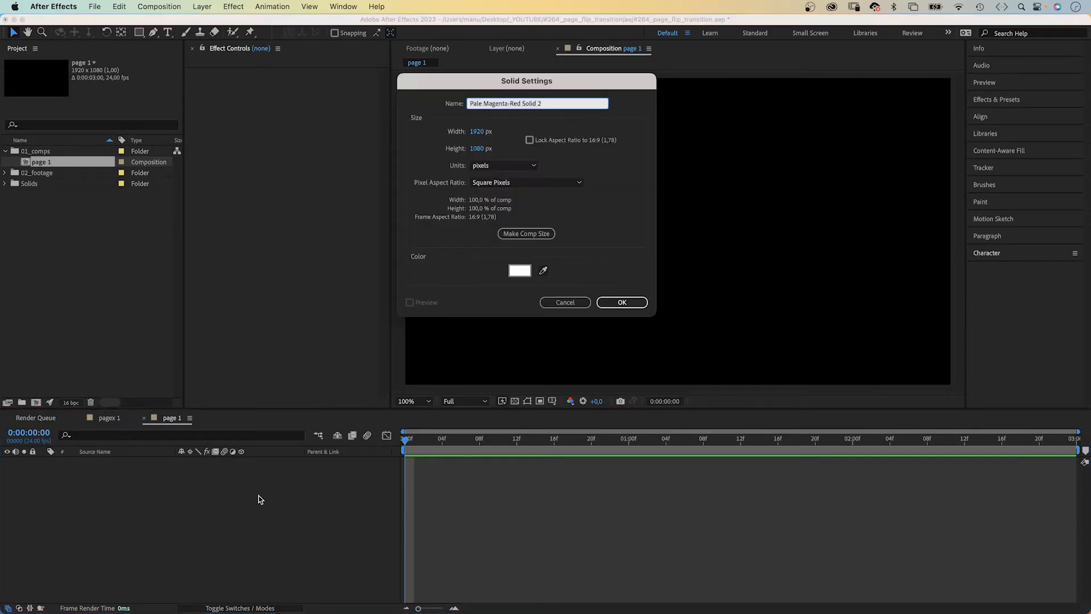
mouse_move(255, 491)
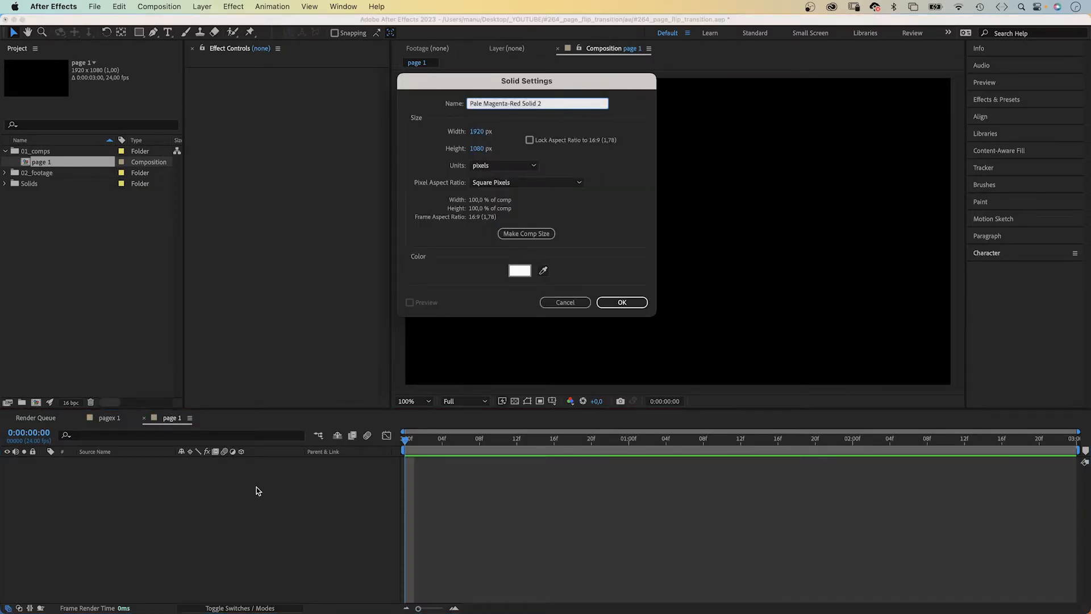
Step: Add a comp-sized white solid named 'paper' to page 1
text(paper)
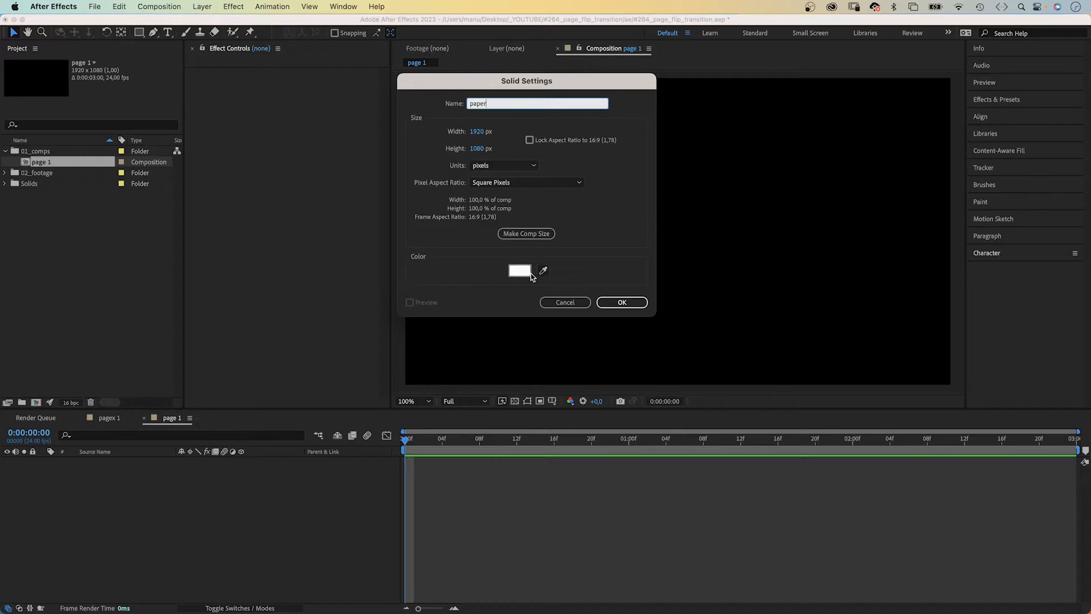
click(621, 301)
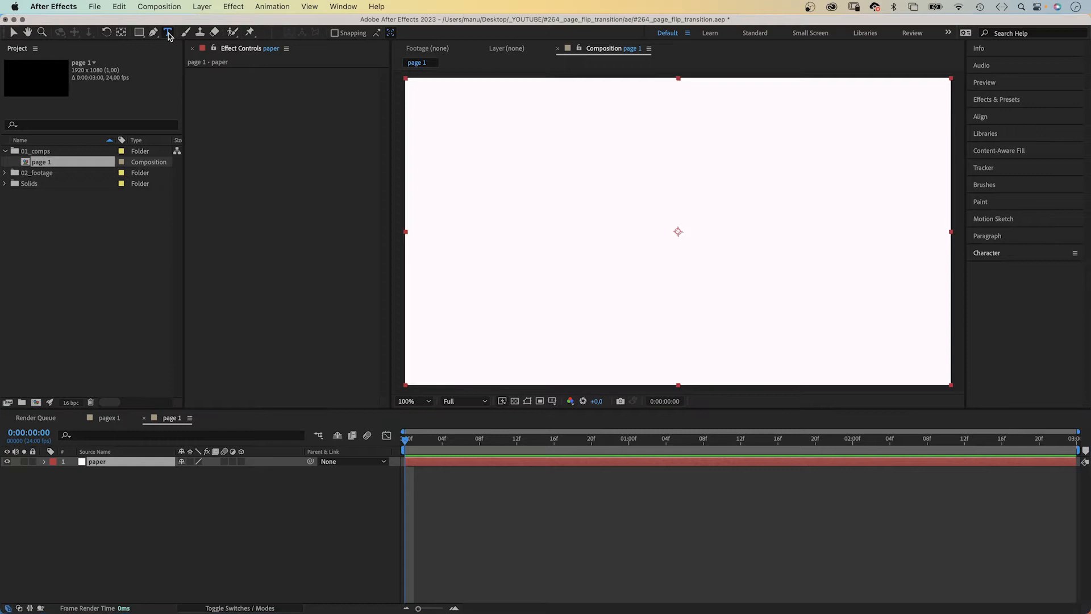
Step: Add a paragraph text box over the paper containing the pasted Pippin story text
click(167, 33)
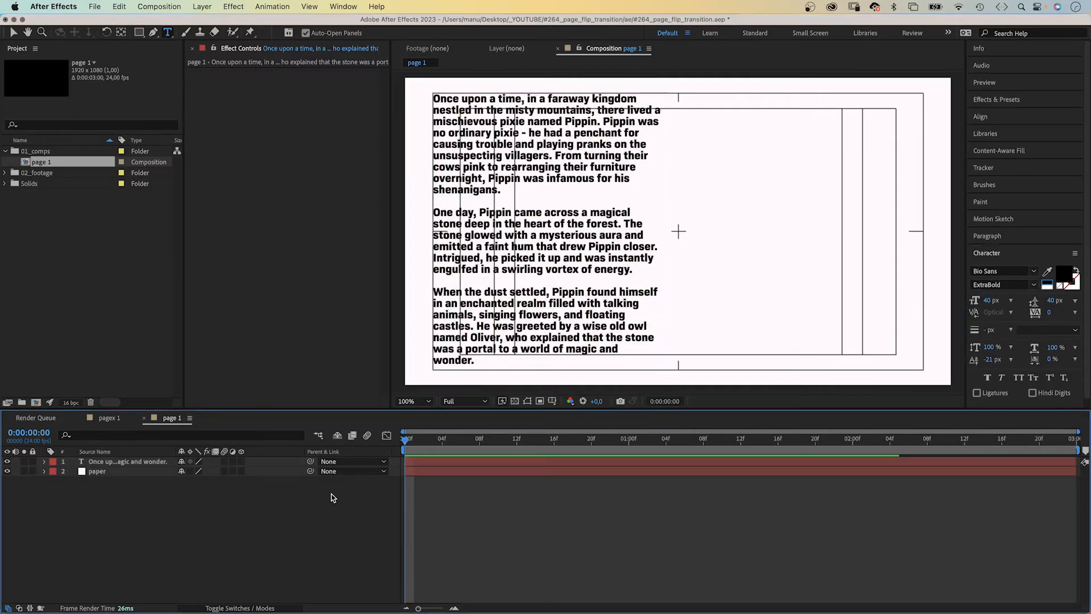
click(127, 461)
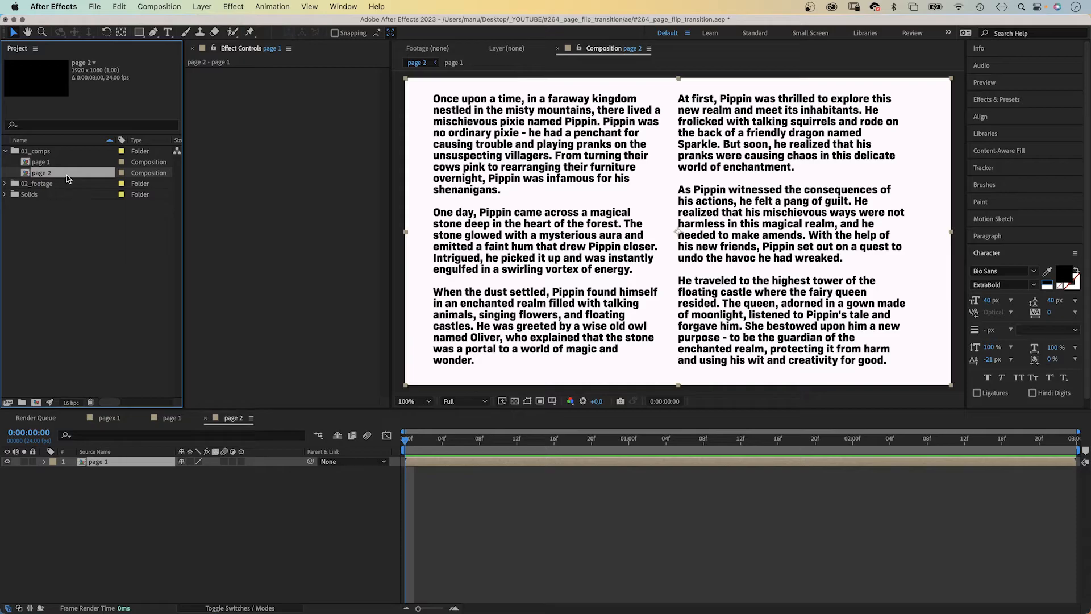
Step: Rename the nesting comp 'page flip animation' and place the paper solid beneath page 1
double_click(41, 172)
text(flip animation)
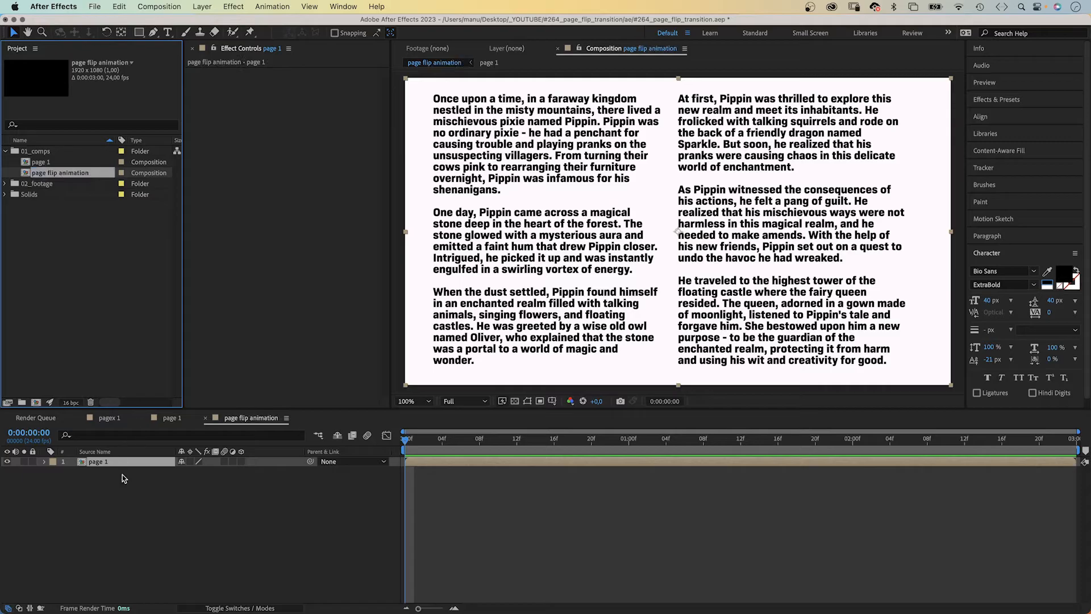
mouse_move(24, 221)
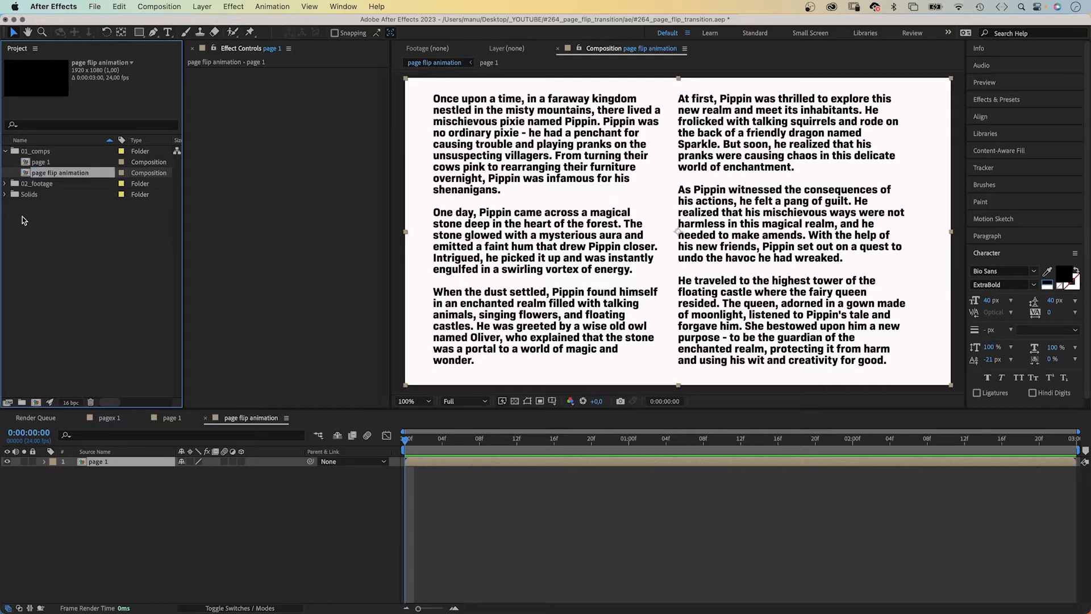
click(5, 194)
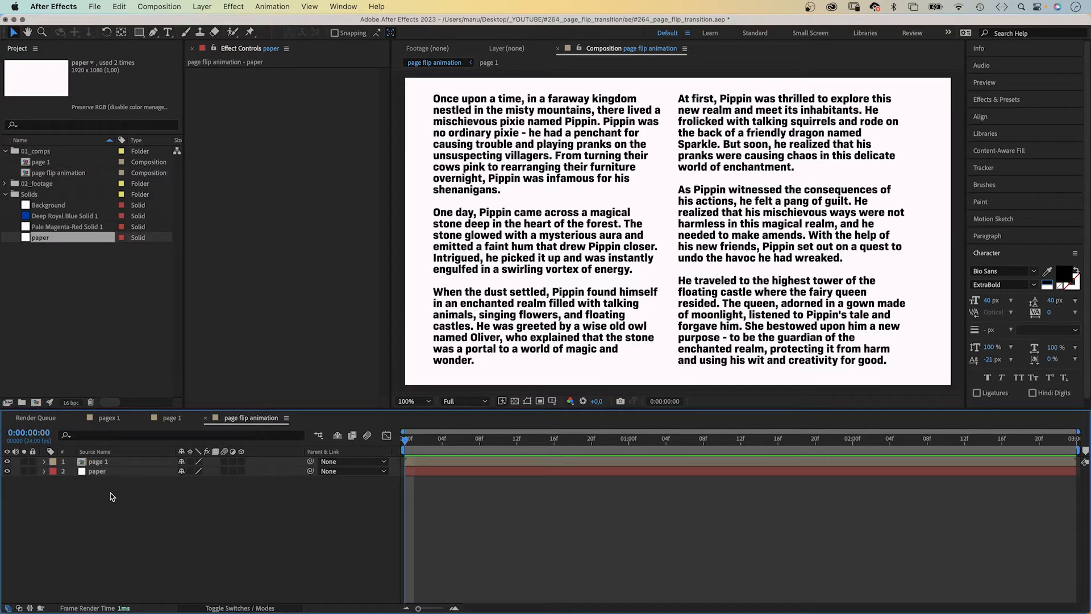
click(5, 194)
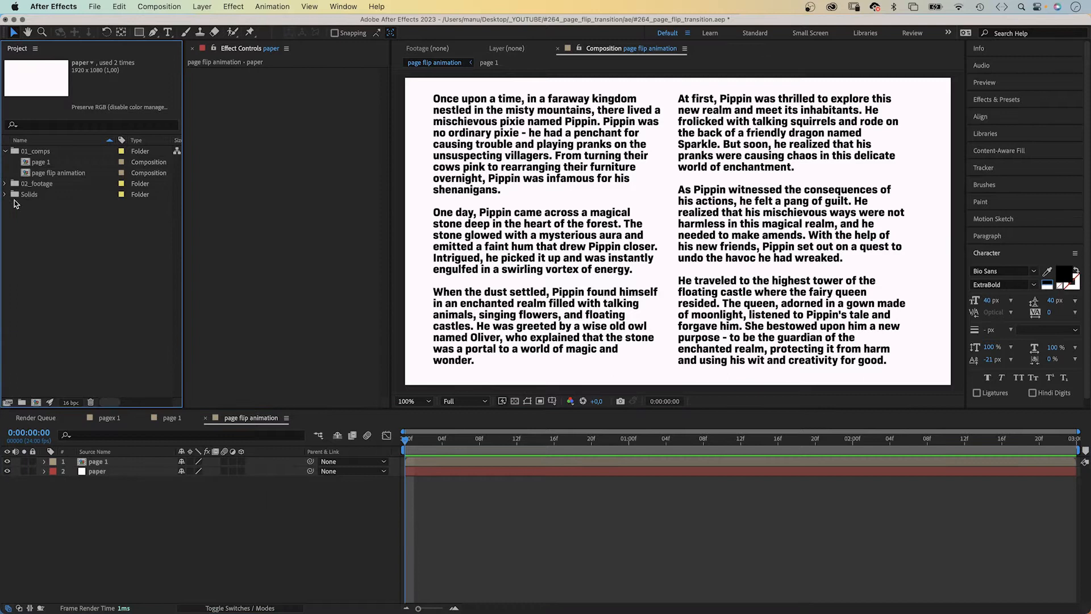
Step: Make page 1 3D and keyframe Y Rotation from 0° to -70° at 1:00
click(98, 461)
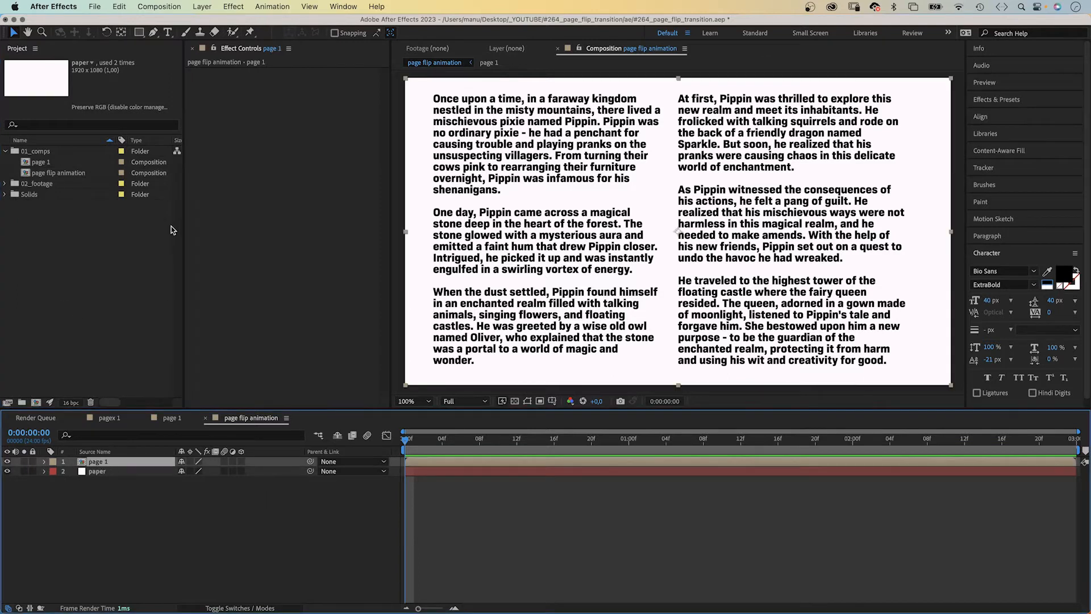
mouse_move(120, 33)
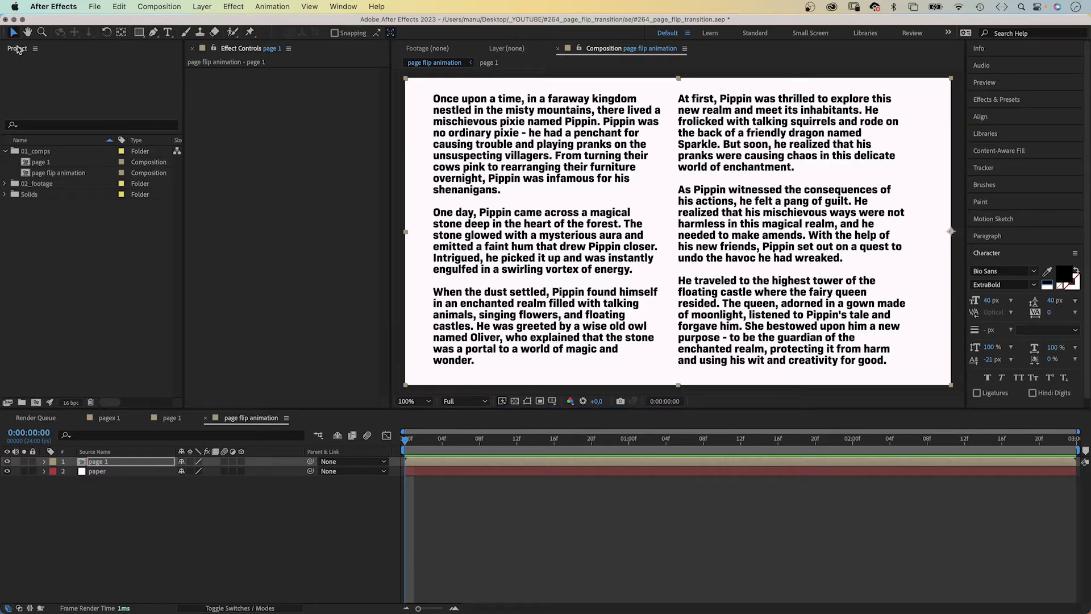
mouse_move(241, 466)
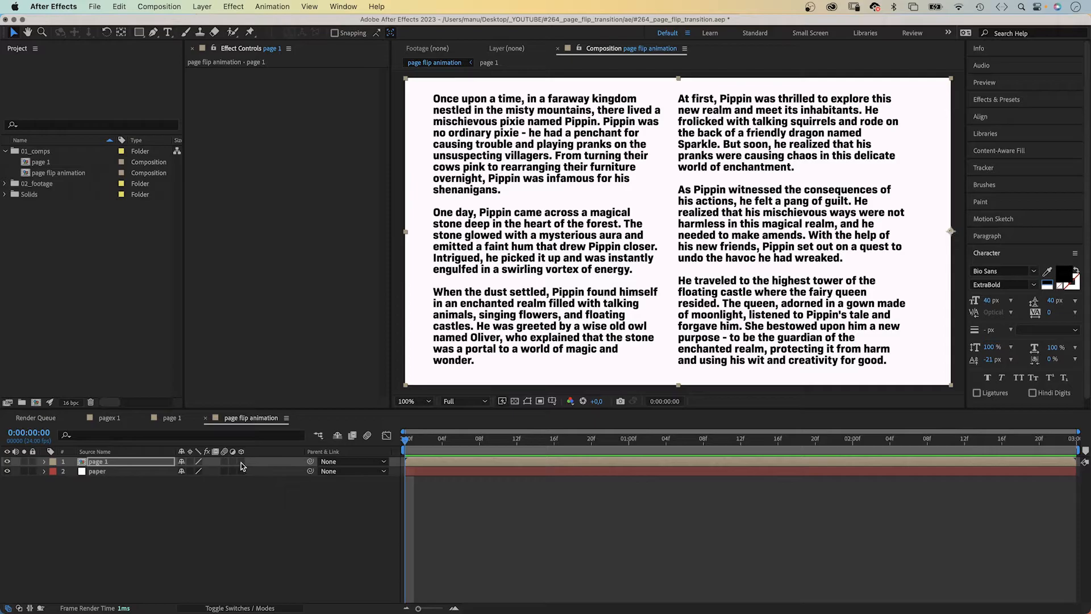
click(241, 461)
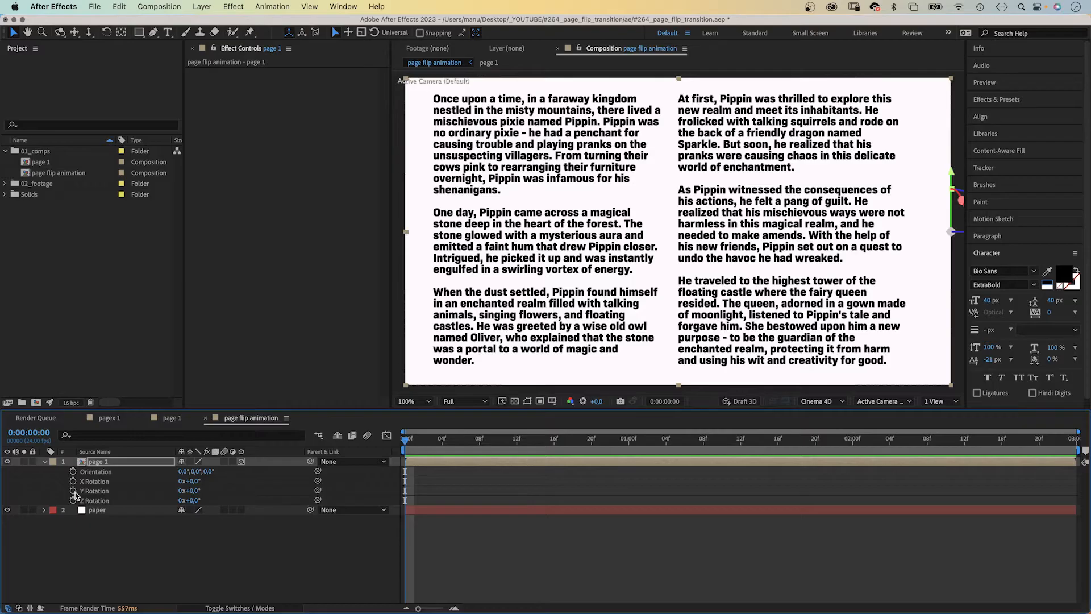
click(72, 490)
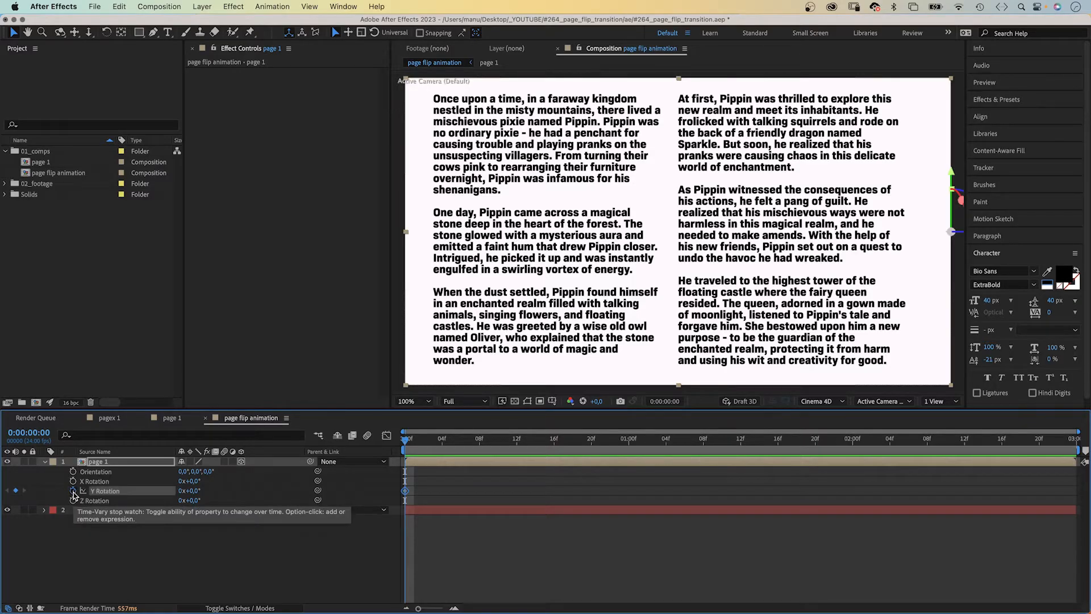
click(544, 438)
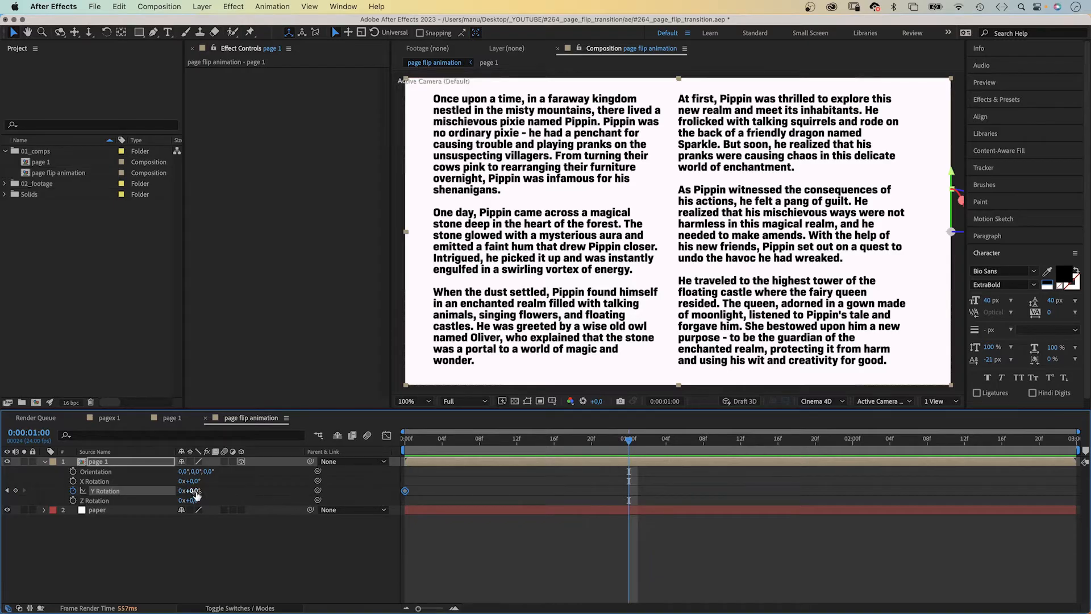
double_click(189, 490)
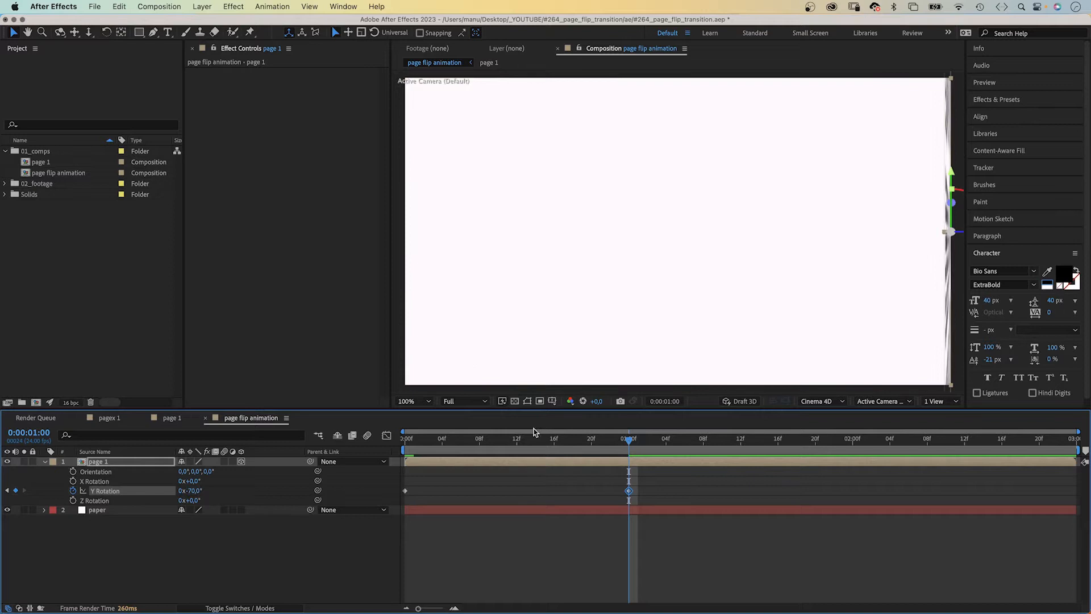
mouse_move(639, 466)
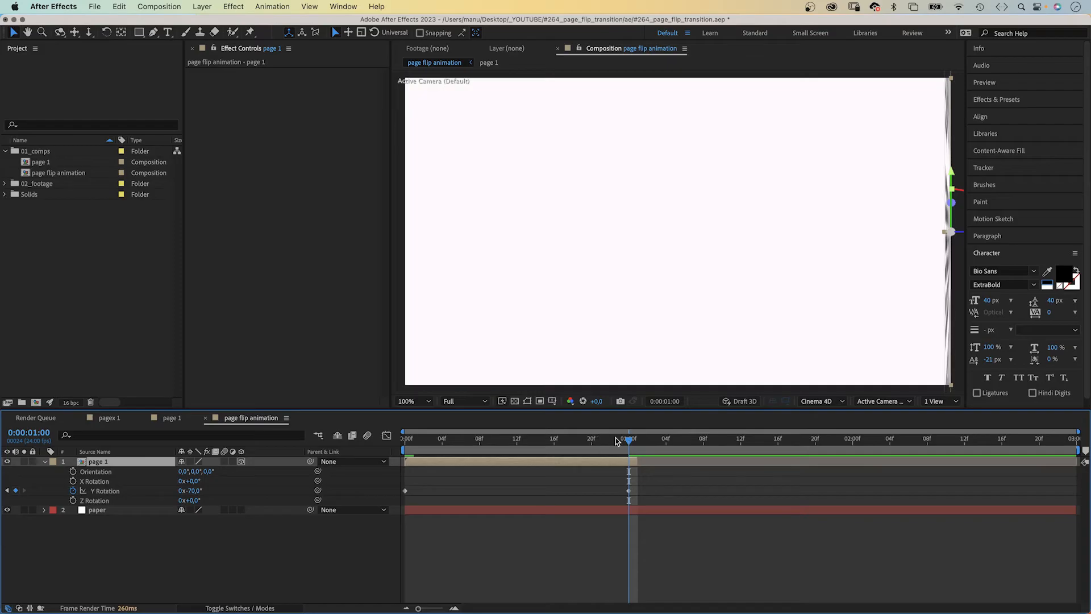
Step: Apply Easy Ease to both of page 1's Y Rotation keyframes
click(404, 438)
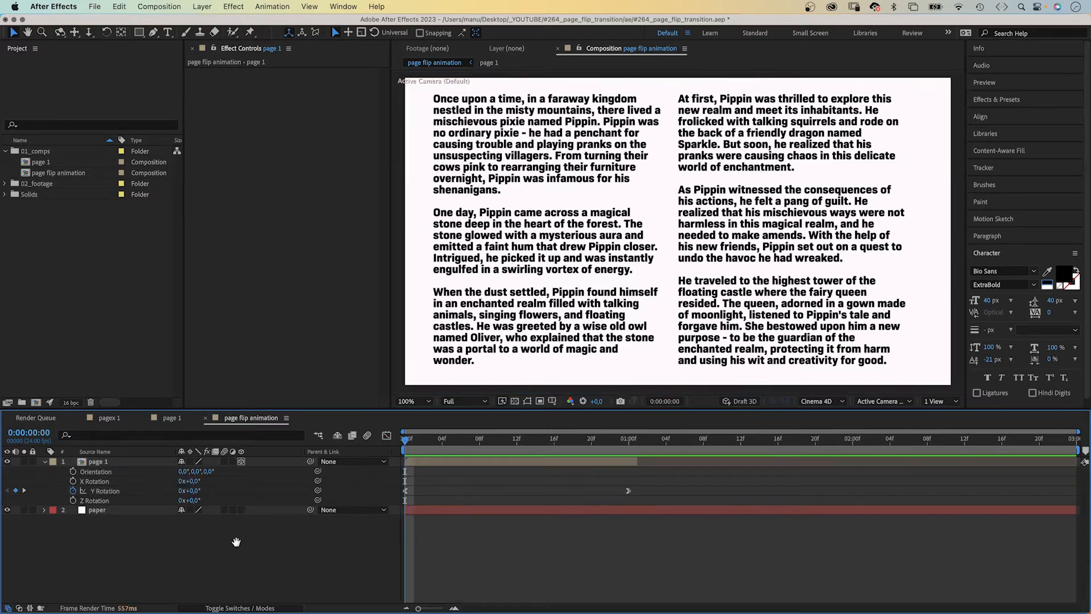
click(478, 438)
text(cc page)
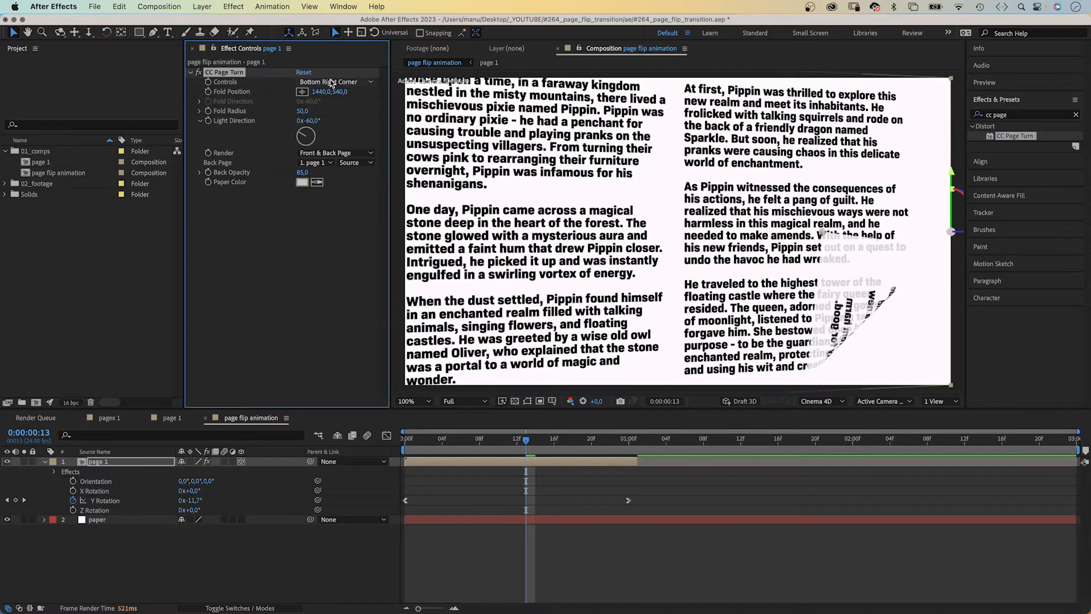
Step: Set page 1's CC Page Turn to Bottom Left Corner, Fold Radius 300, Back Opacity 100
click(334, 81)
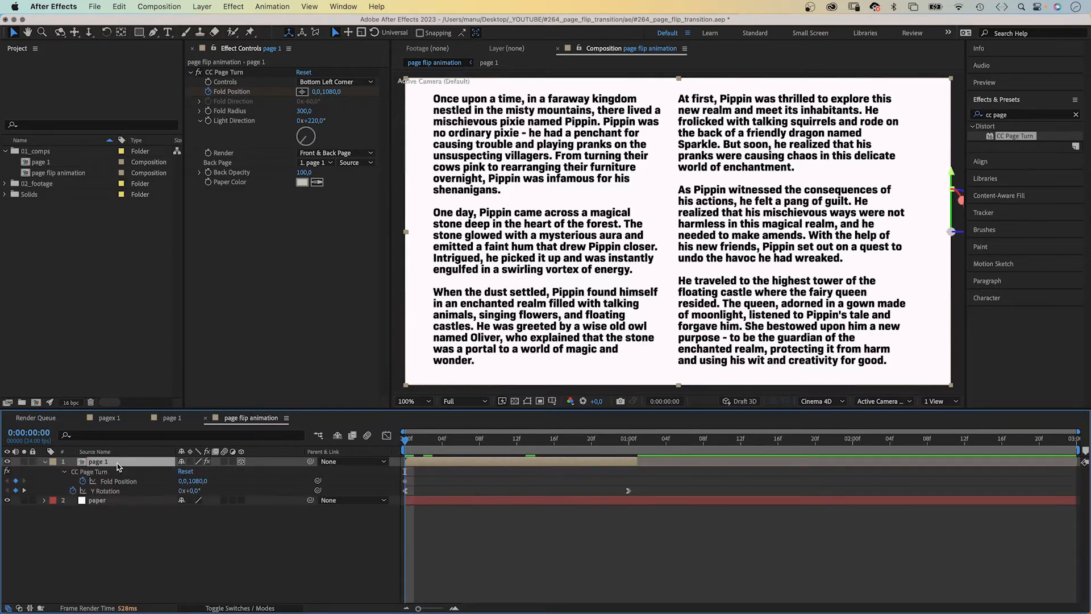
click(516, 438)
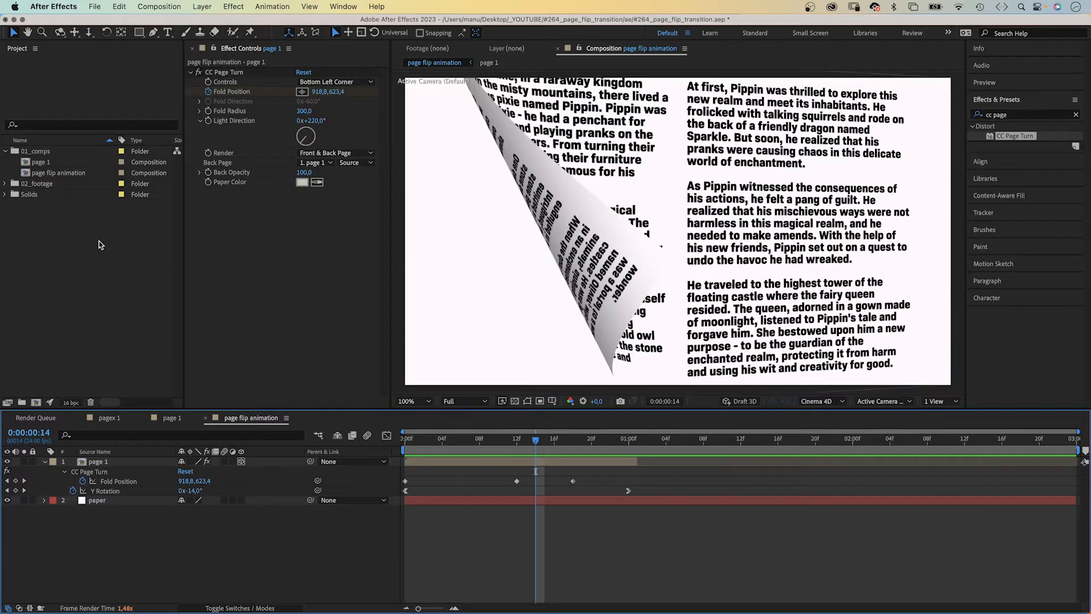
Step: Create a 'back page' composition and set it as CC Page Turn's Back Page
click(42, 172)
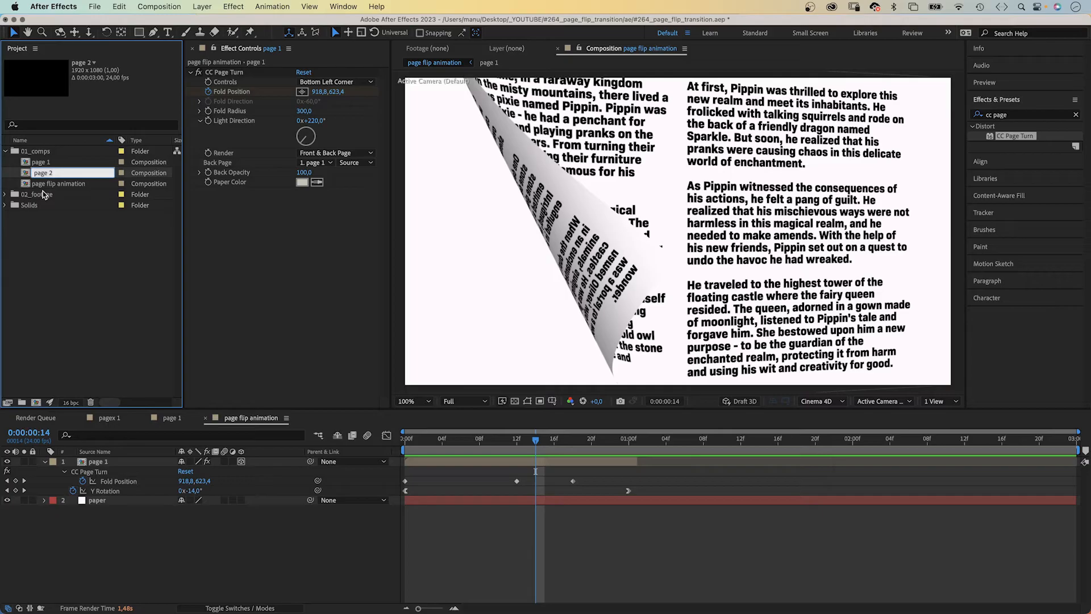
double_click(44, 172)
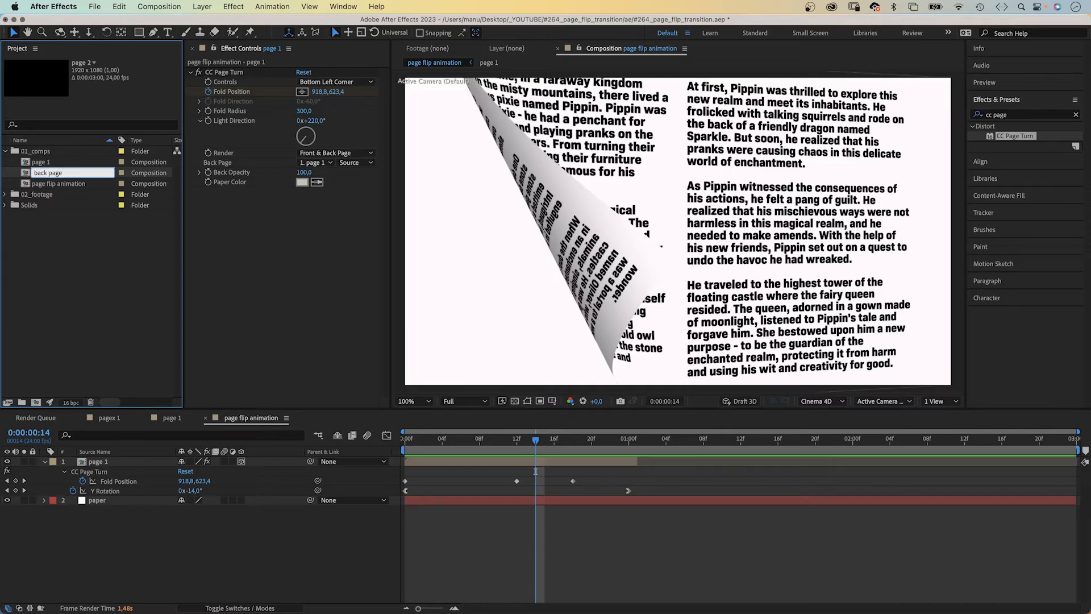
click(47, 162)
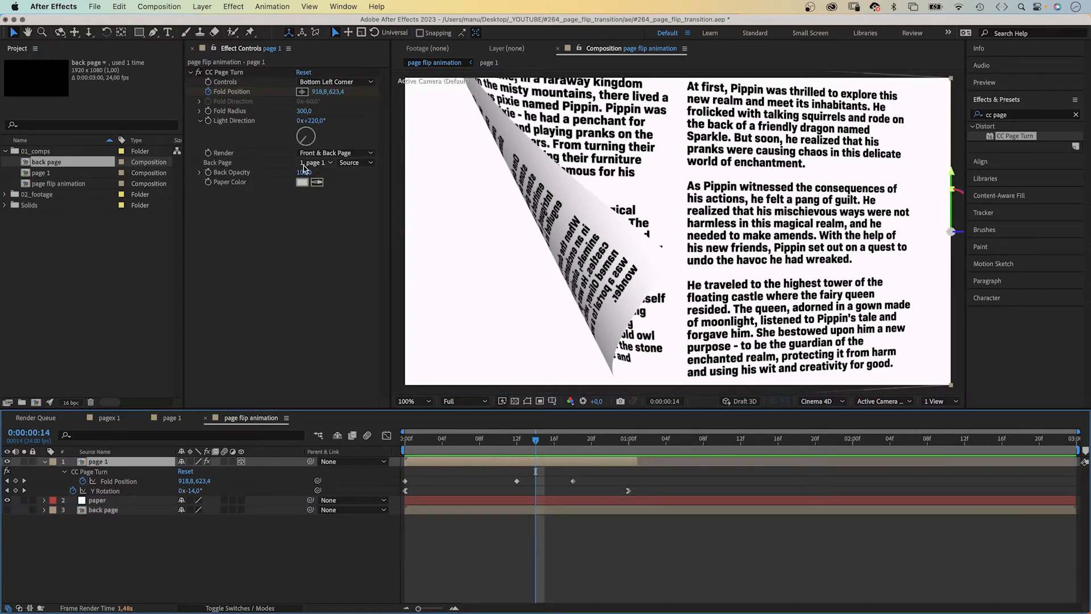
click(315, 162)
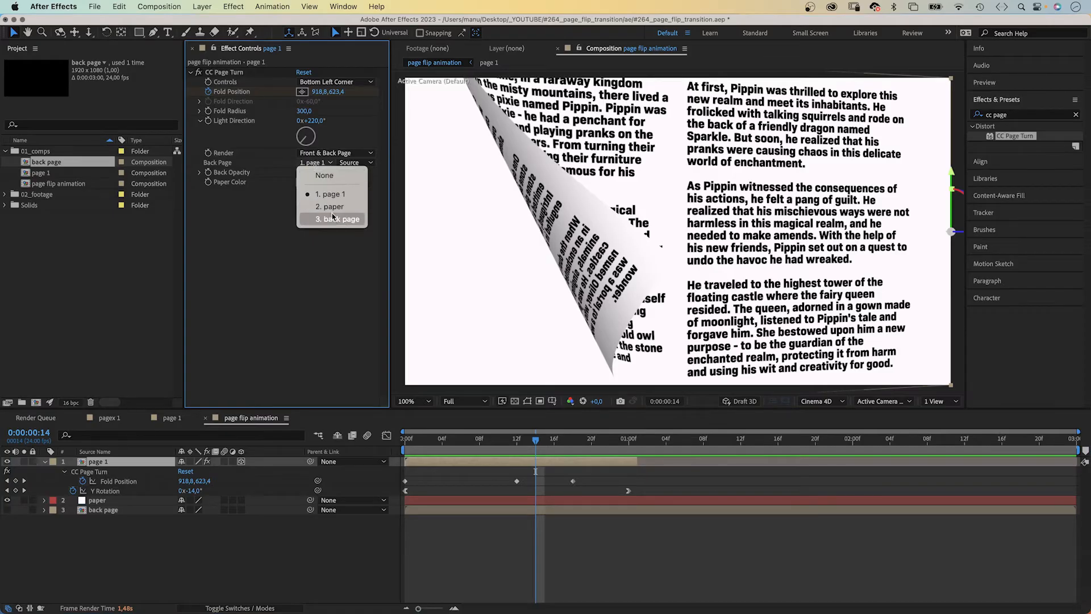
click(337, 218)
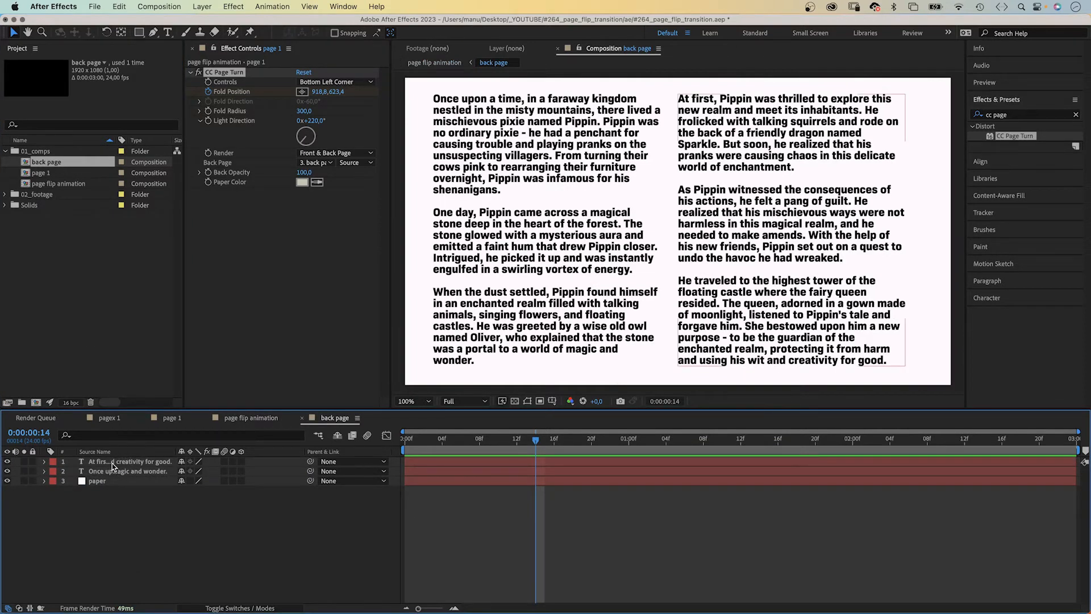
Step: Apply the Flop preset to both text columns in the back page comp
click(129, 461)
text(flop)
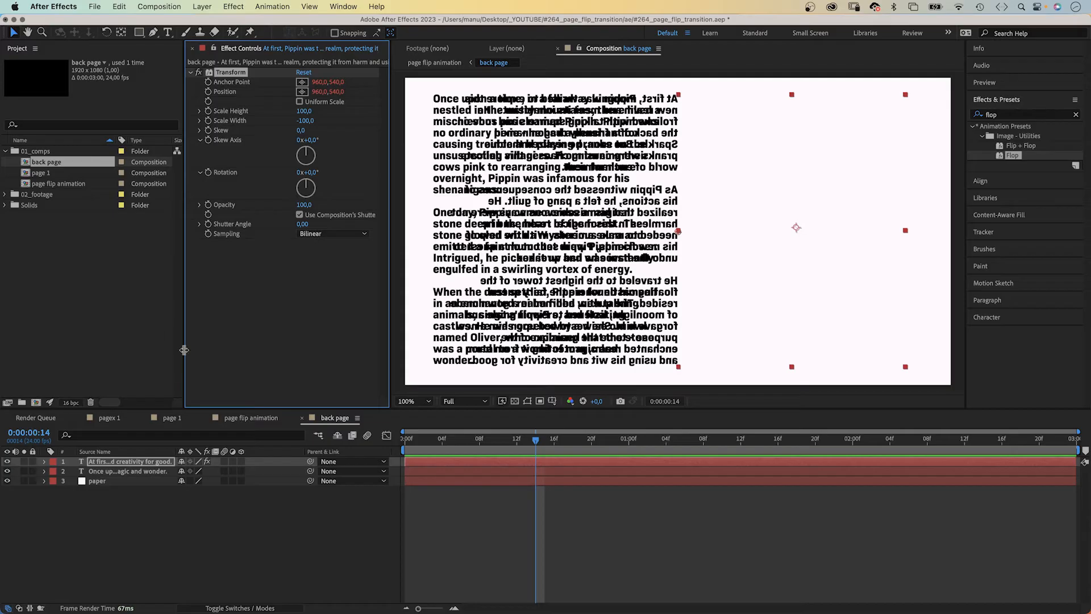
click(128, 471)
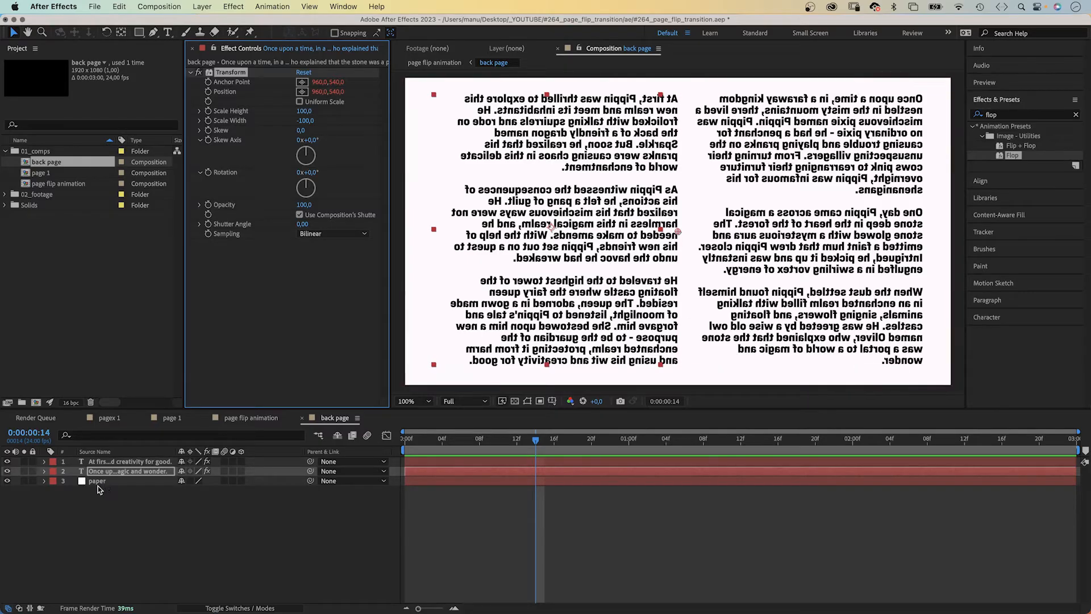
Step: Add a light-grey-to-black Gradient Ramp to the back page's paper layer
click(97, 480)
text(gradient)
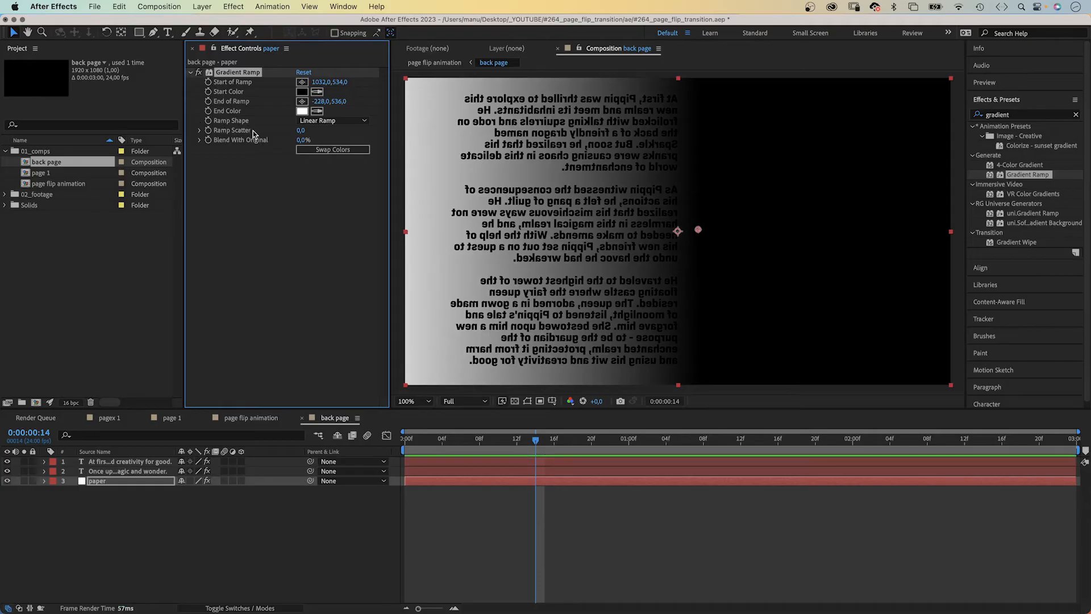
click(59, 183)
text(drop shadow)
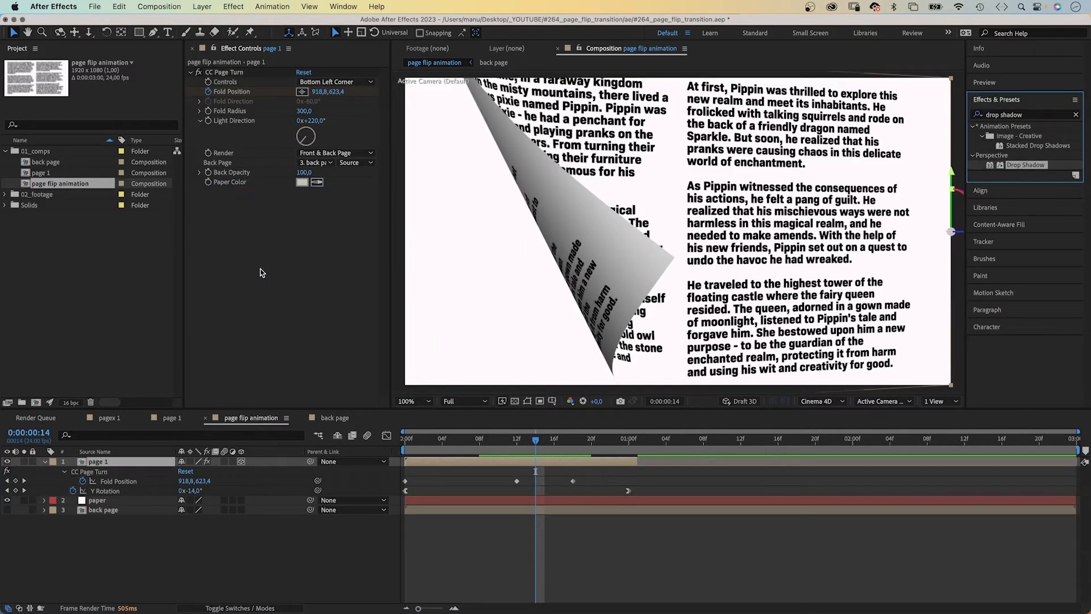
Step: Add a Drop Shadow to the turning page 1 with softness 200
double_click(1025, 165)
text(0)
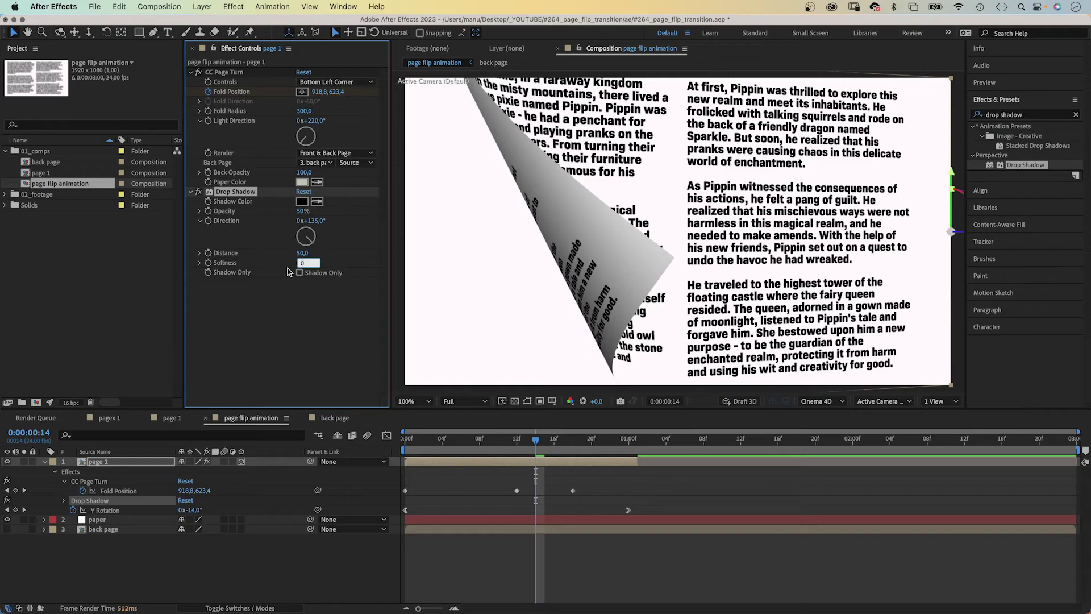
text(200,0)
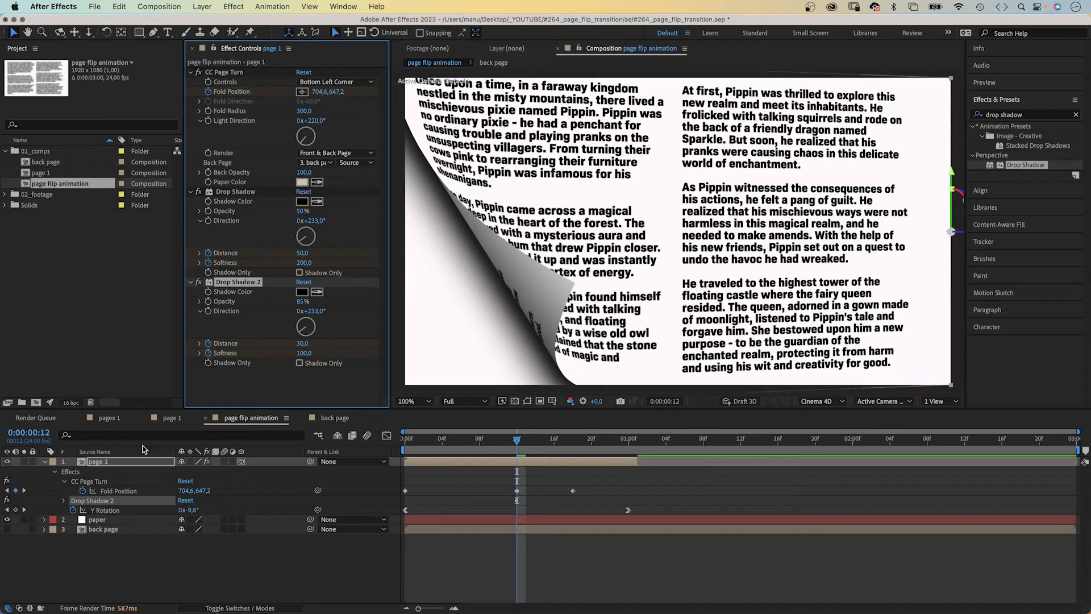
Step: At 1:00, keyframe shadow distances 170/220 and softness 420/480 on page 1
click(43, 461)
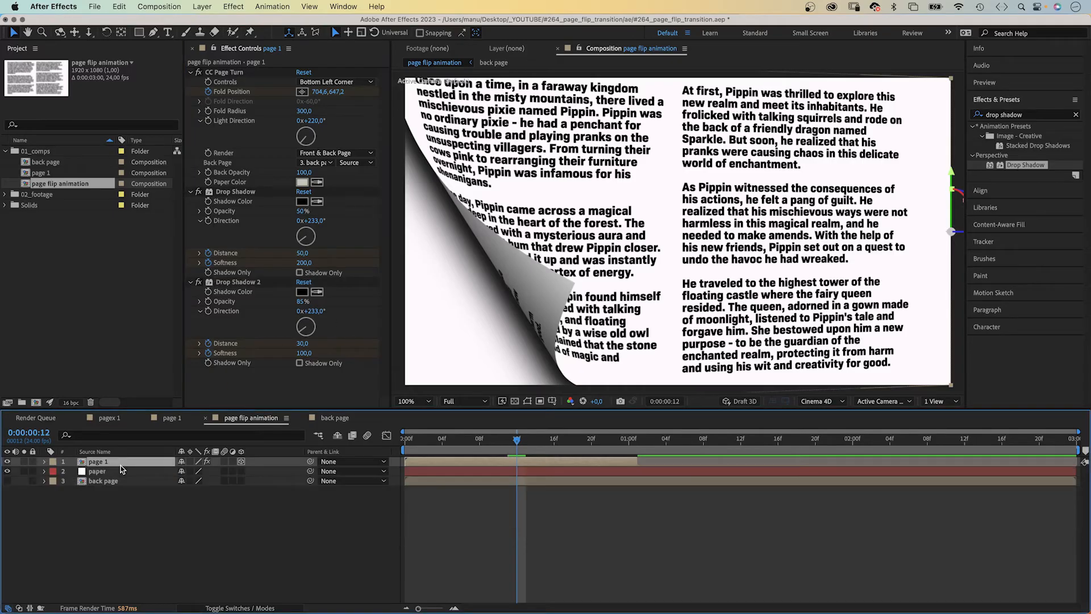
click(43, 461)
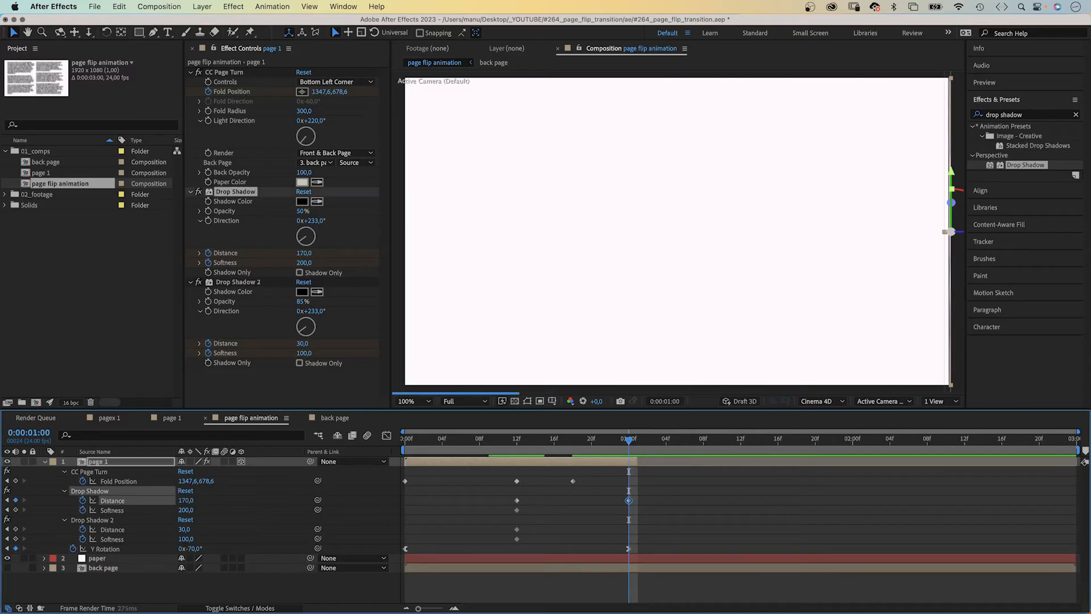
double_click(185, 509)
text(420)
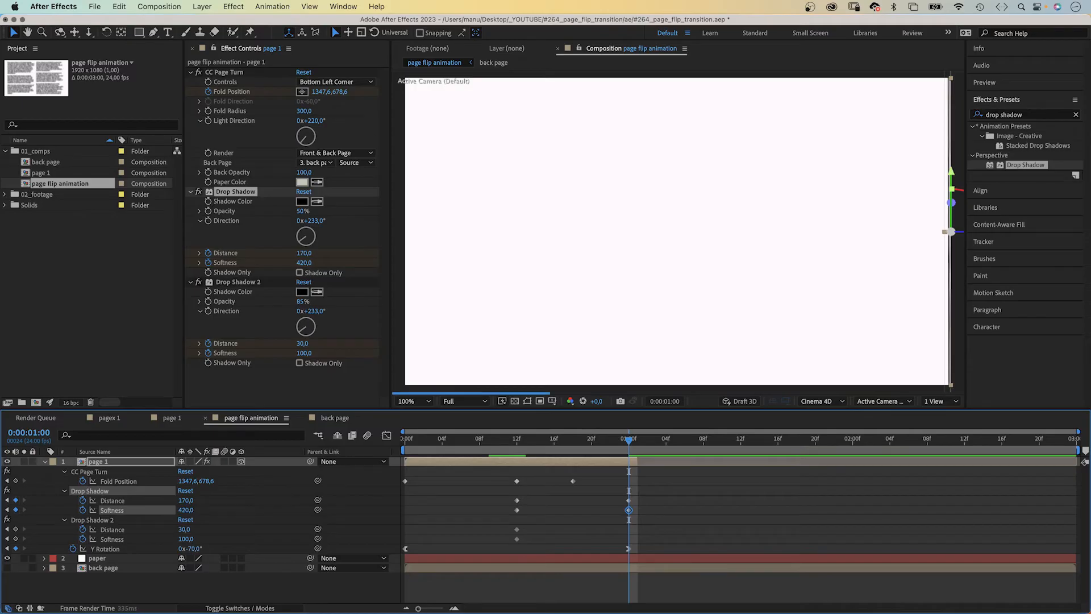
double_click(185, 529)
text(220)
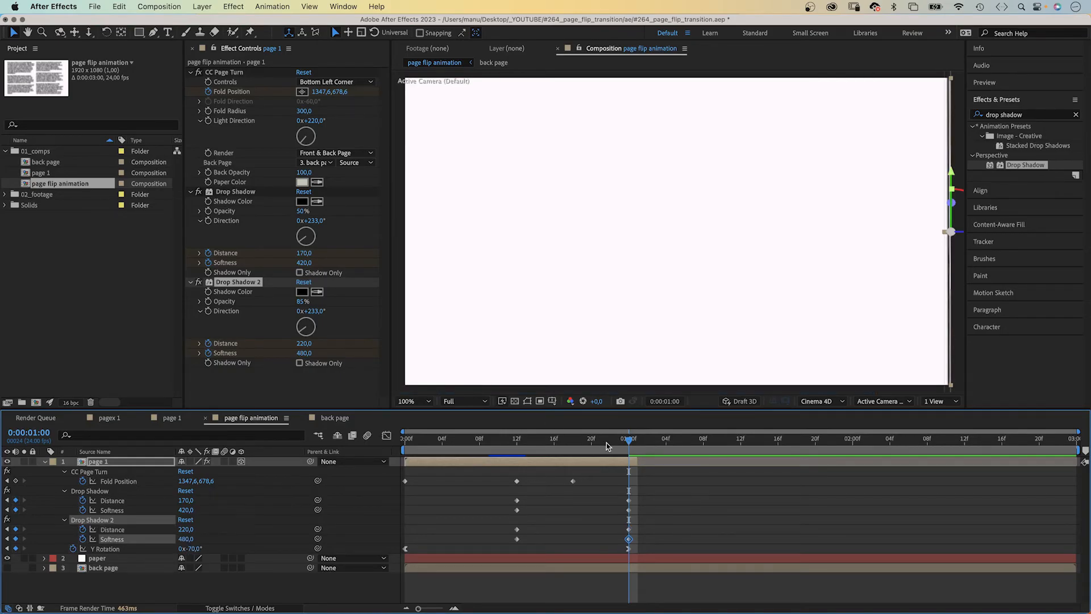
Step: Scrub the timeline to check the growing shadows mid-turn
click(404, 438)
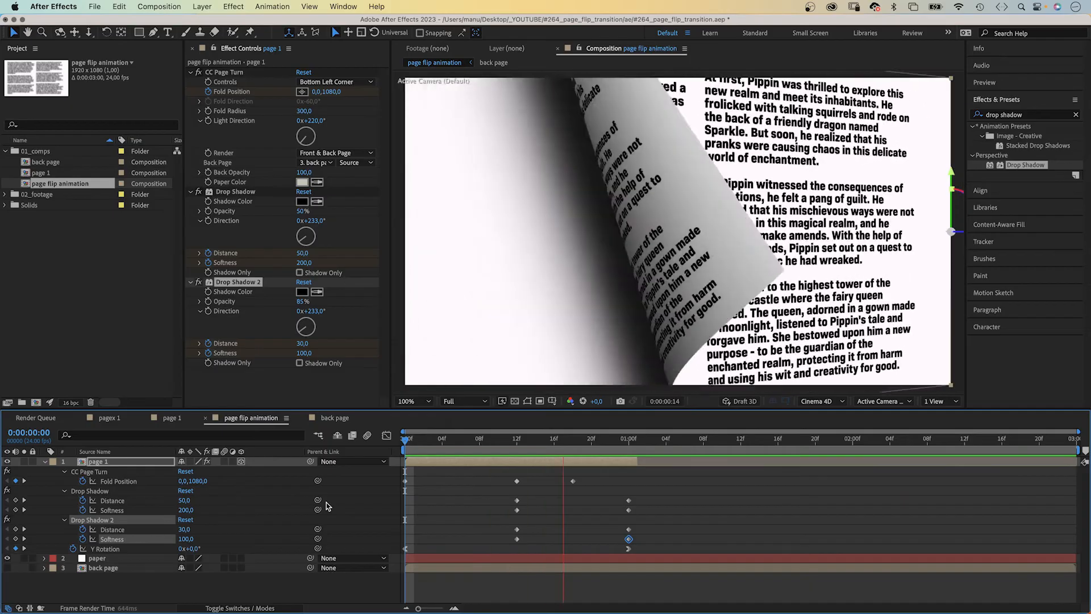
click(591, 438)
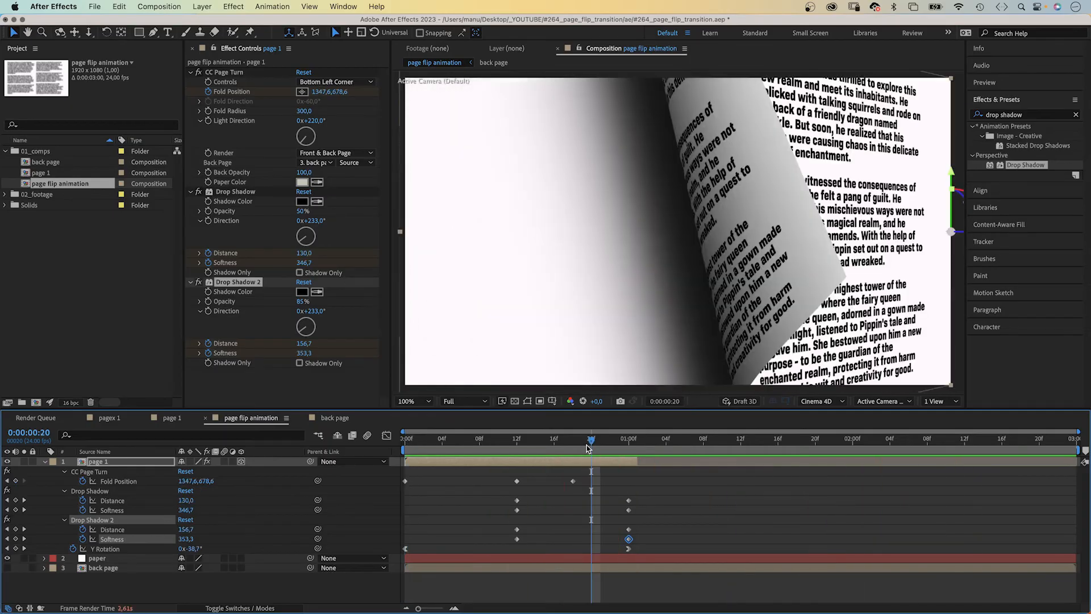
click(404, 438)
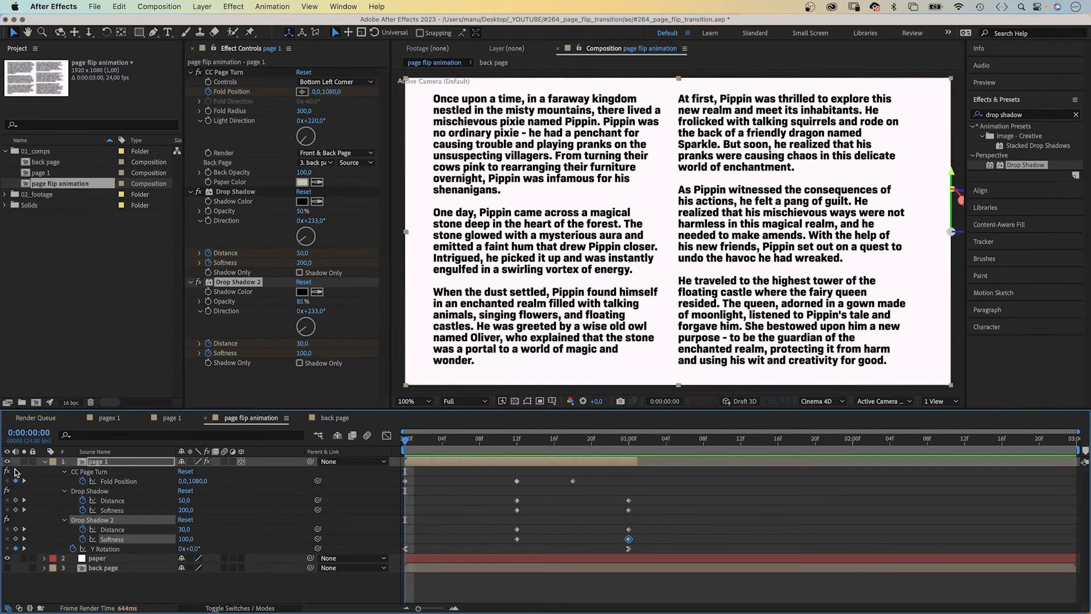
Step: Duplicate page 1 twice, shift each copy later in time, and check mid-animation
click(43, 462)
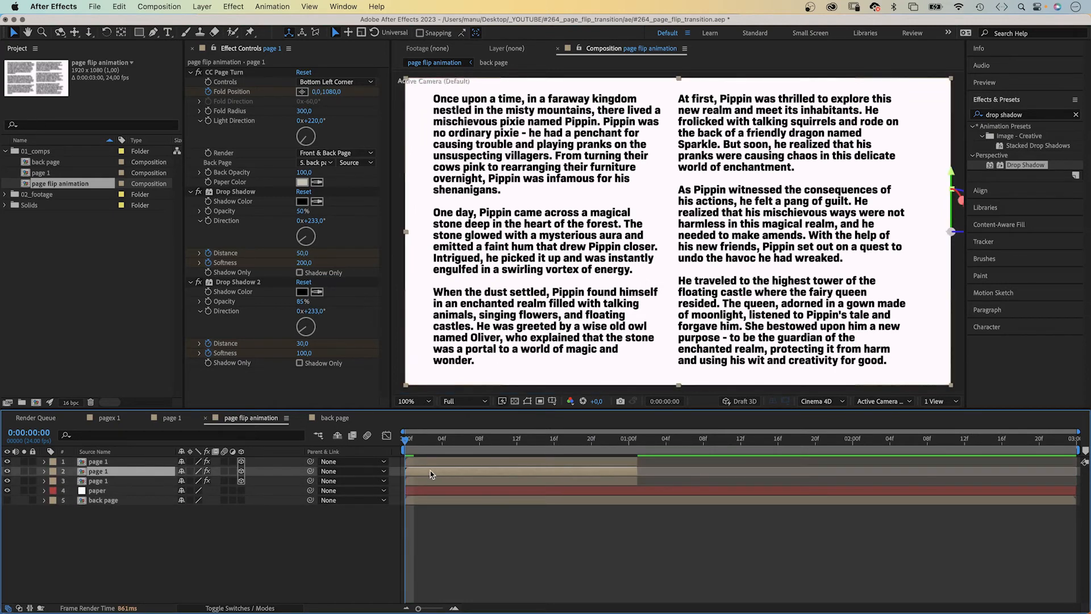
click(97, 481)
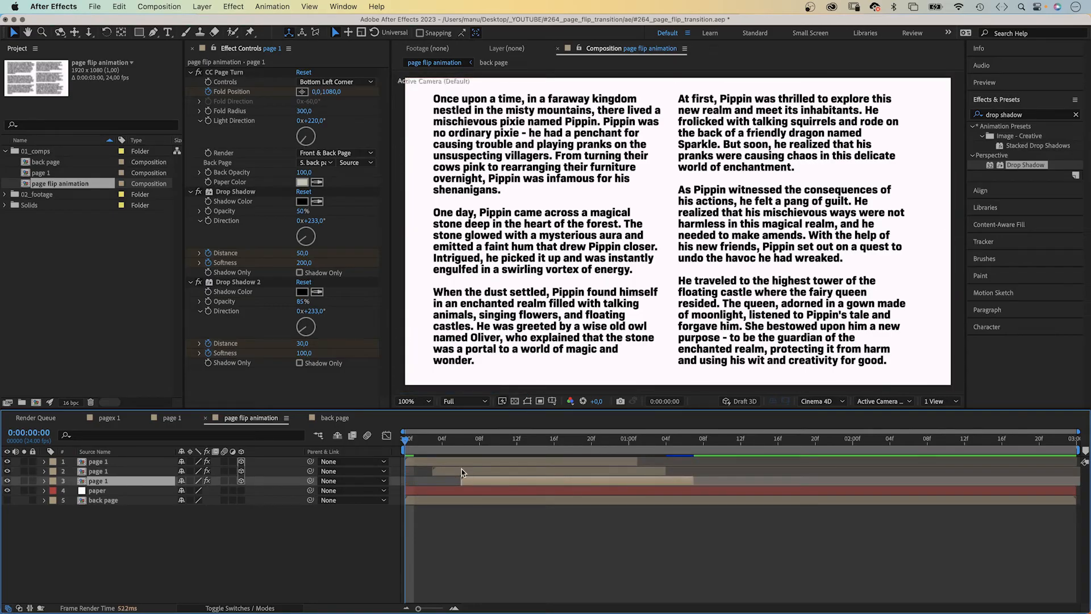
click(43, 171)
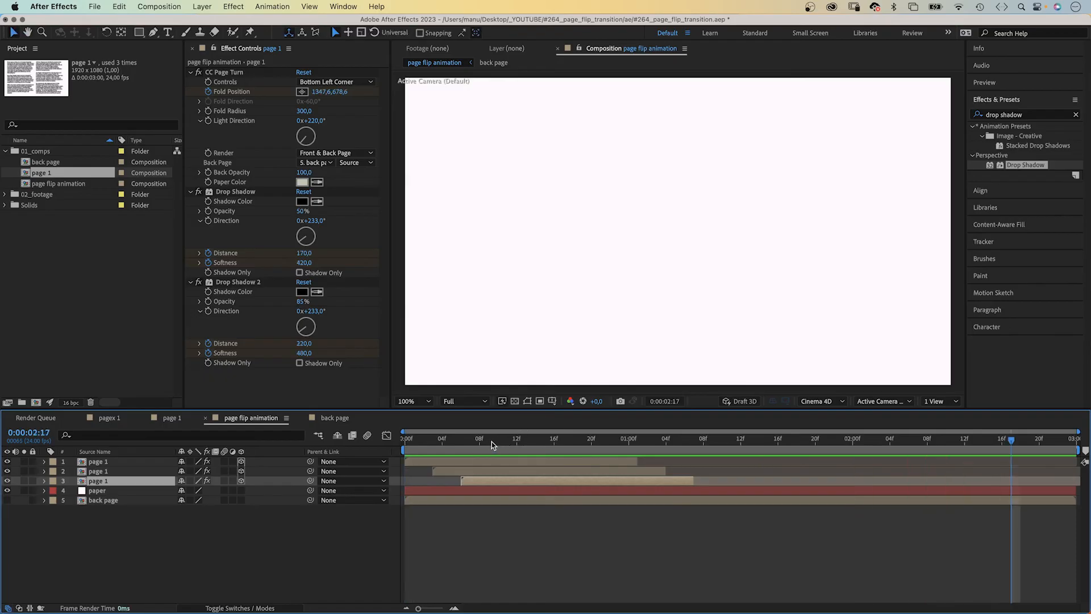
click(575, 438)
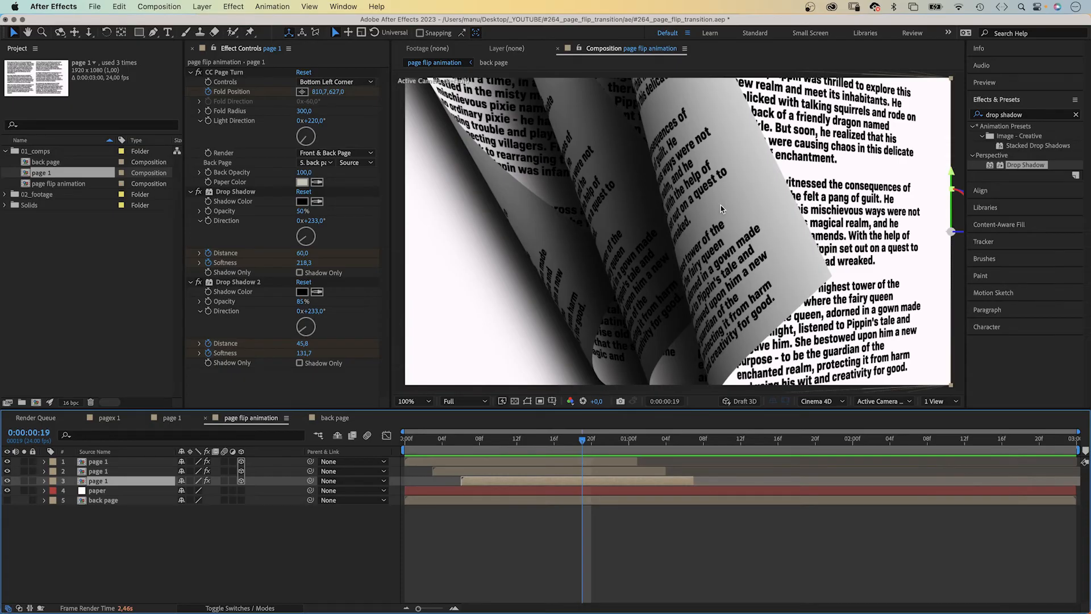
mouse_move(676, 249)
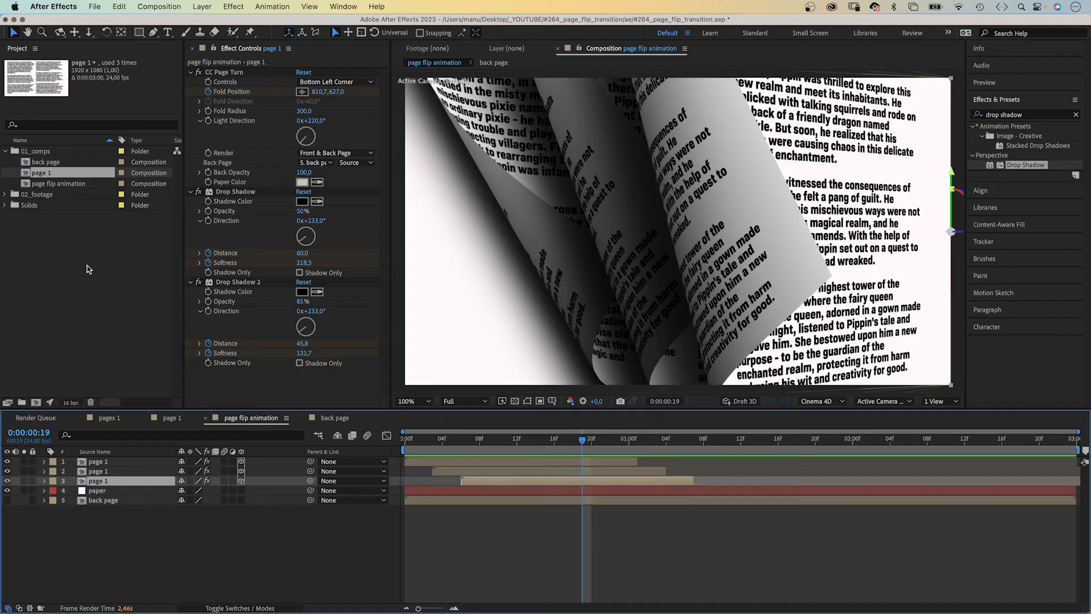
Step: Make a 'back page 2' comp with one page soloed and CC Page Turn rendering Back Page
click(61, 183)
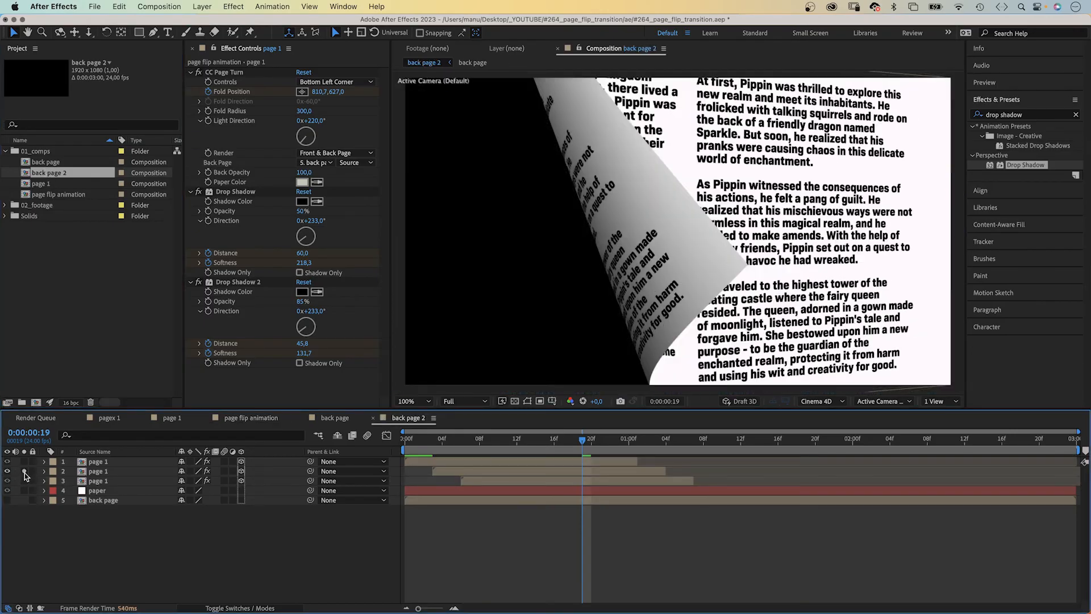
click(97, 471)
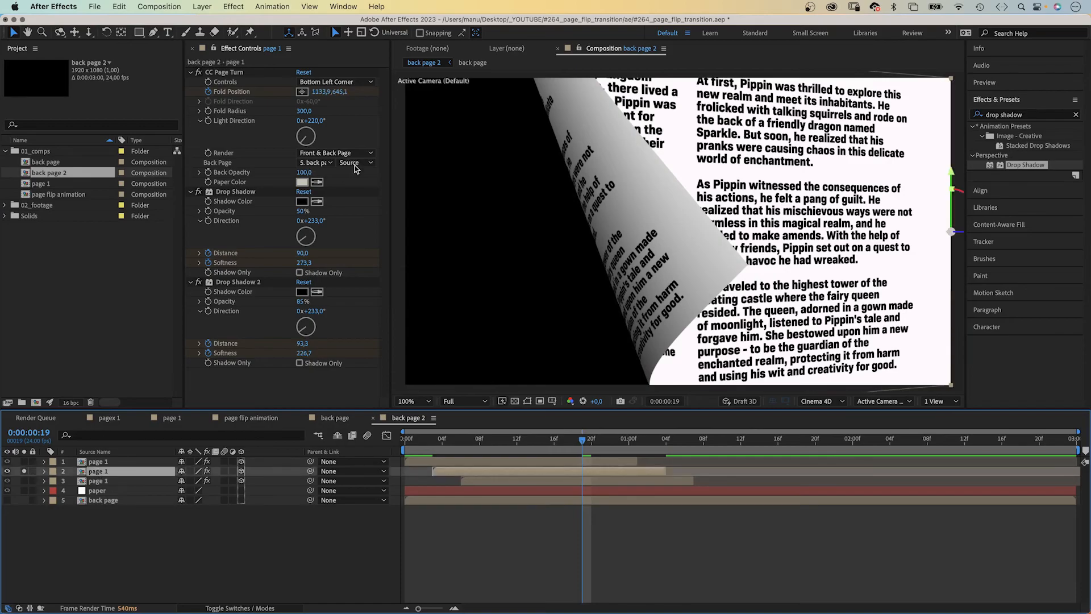
click(336, 153)
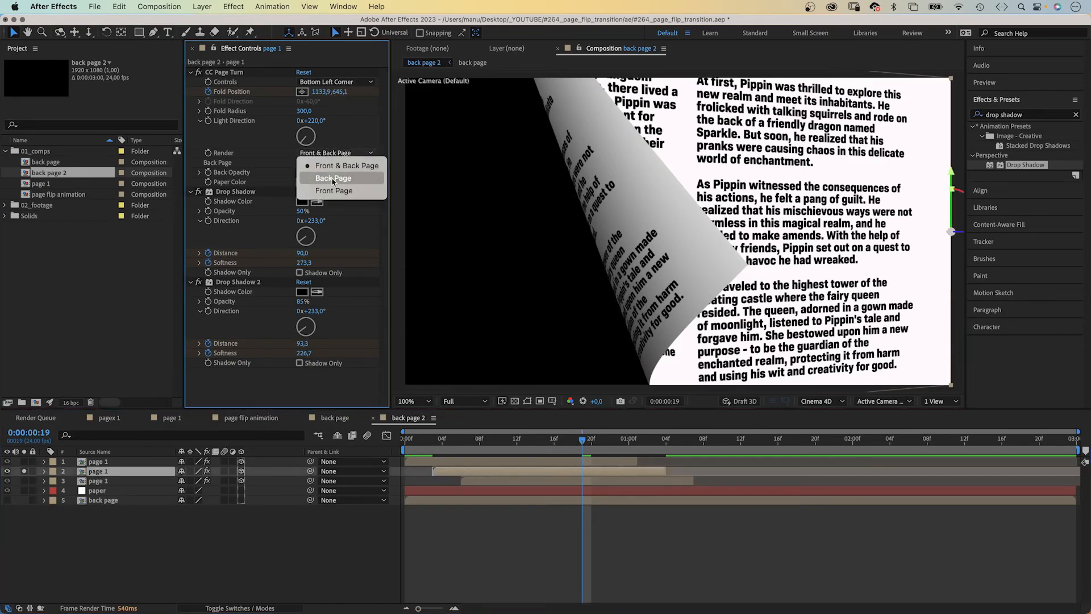
click(333, 177)
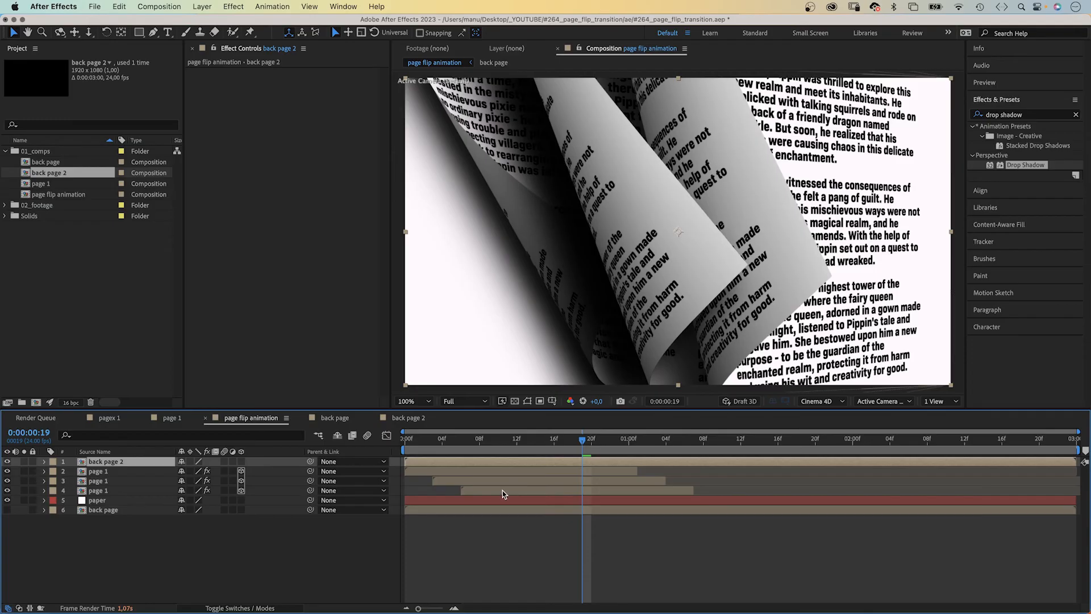
Step: Open the 'back page 3' comp and solo the third page layer for its back-page render
click(97, 490)
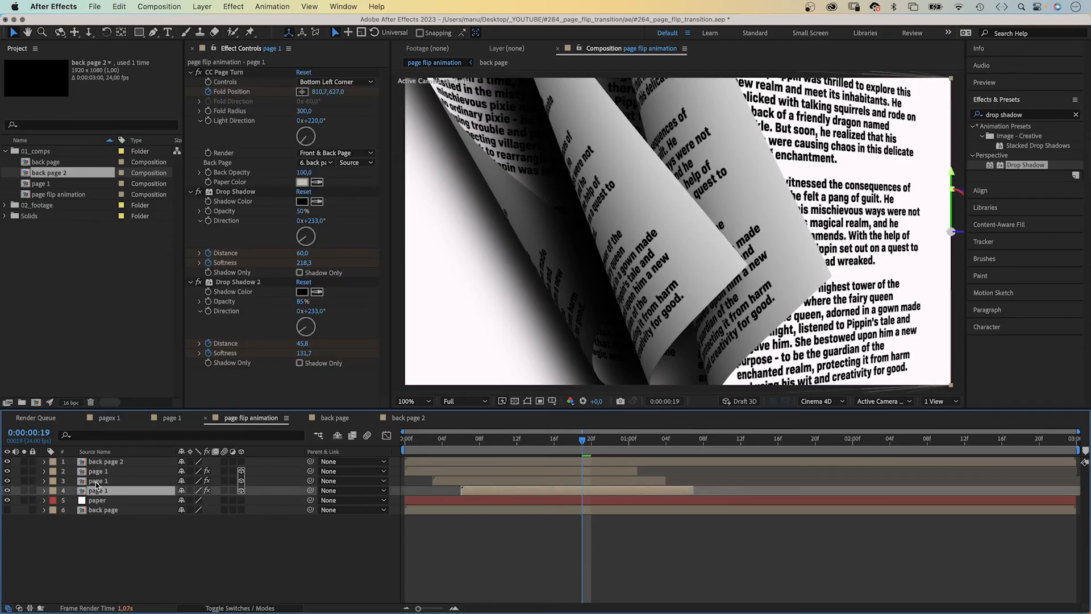
click(52, 183)
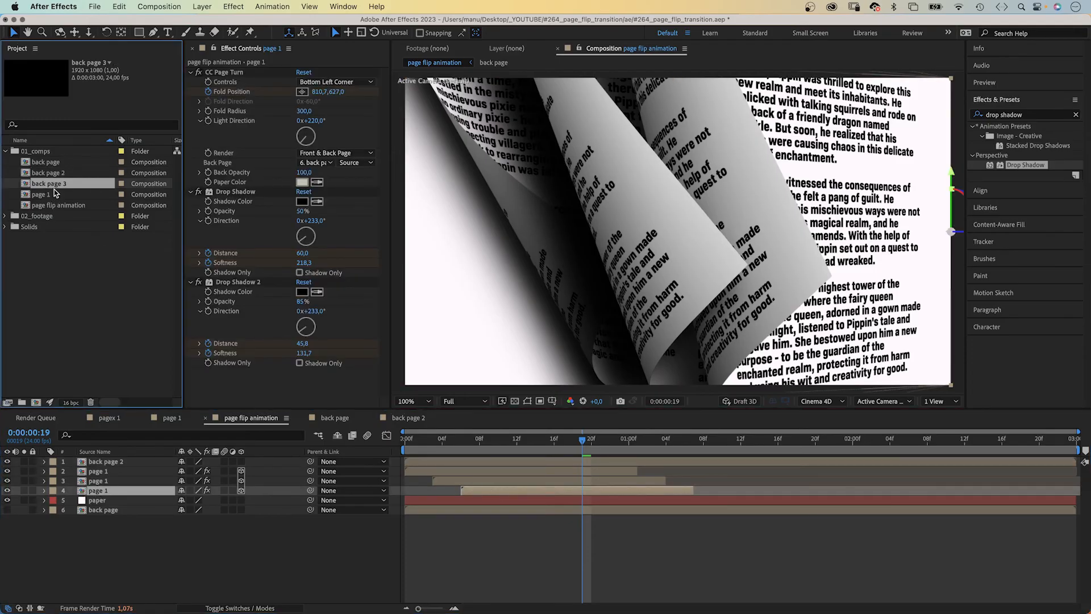
double_click(48, 183)
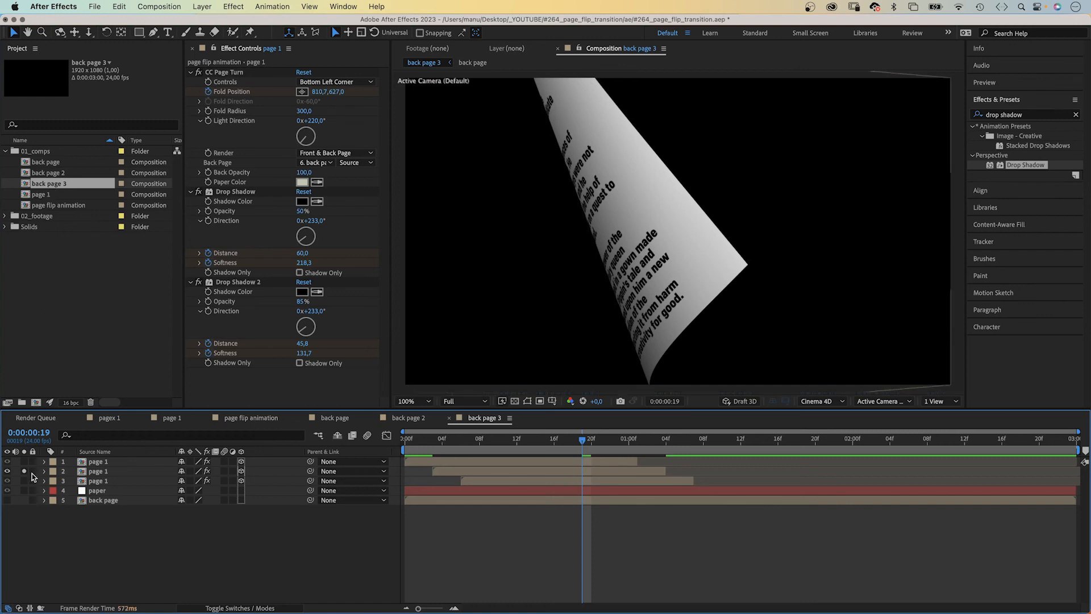
click(7, 471)
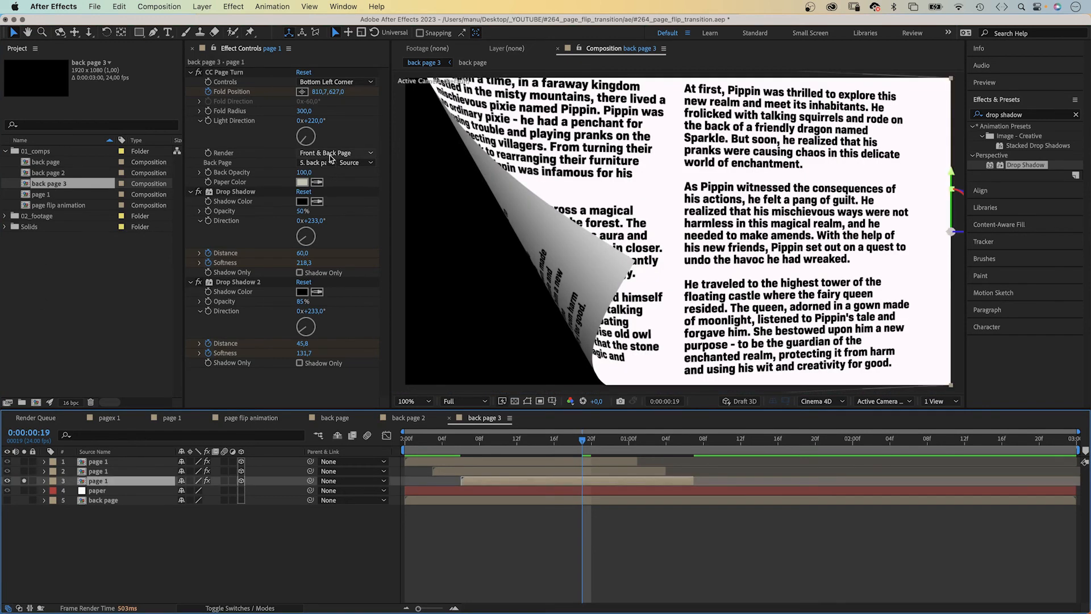
click(334, 152)
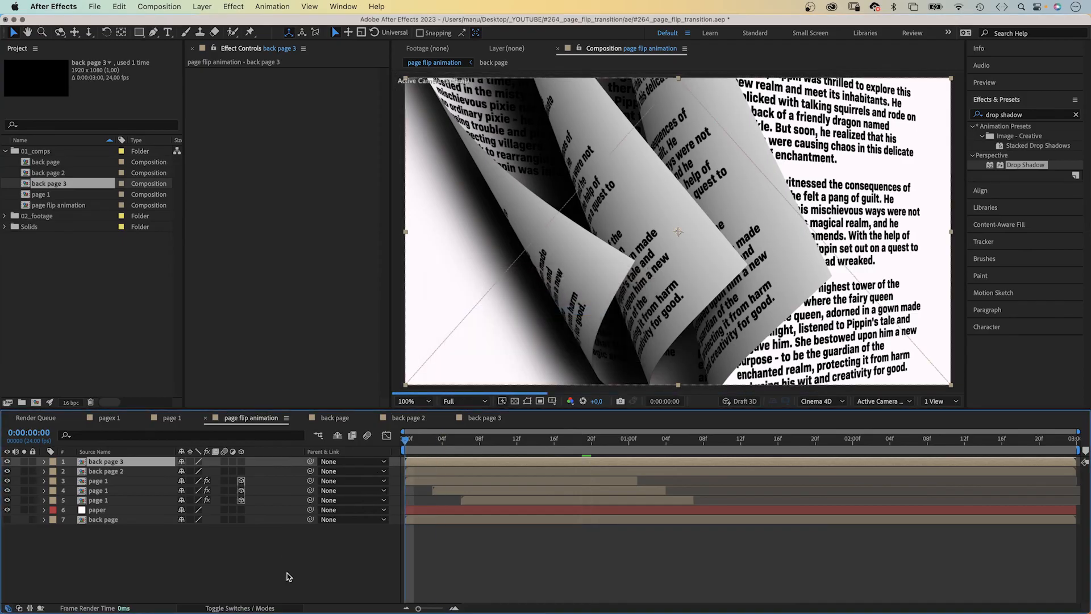
click(777, 438)
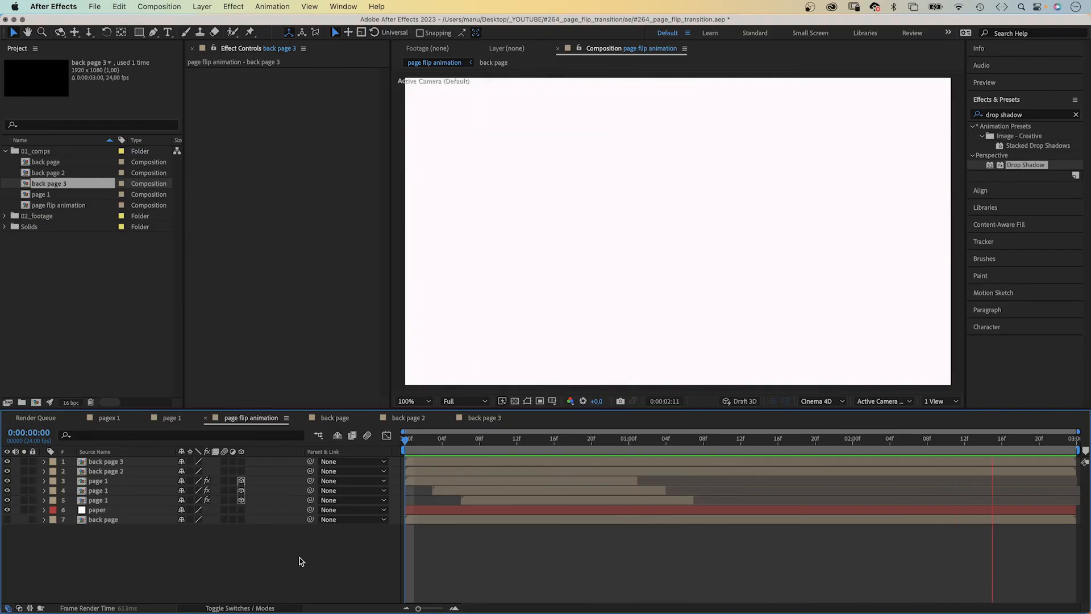
click(768, 438)
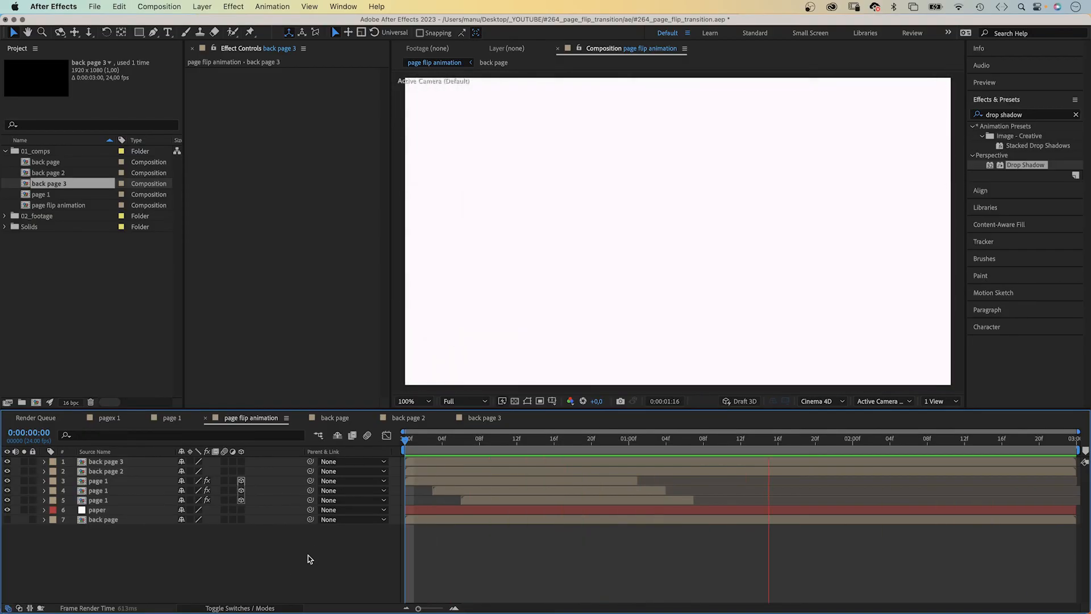